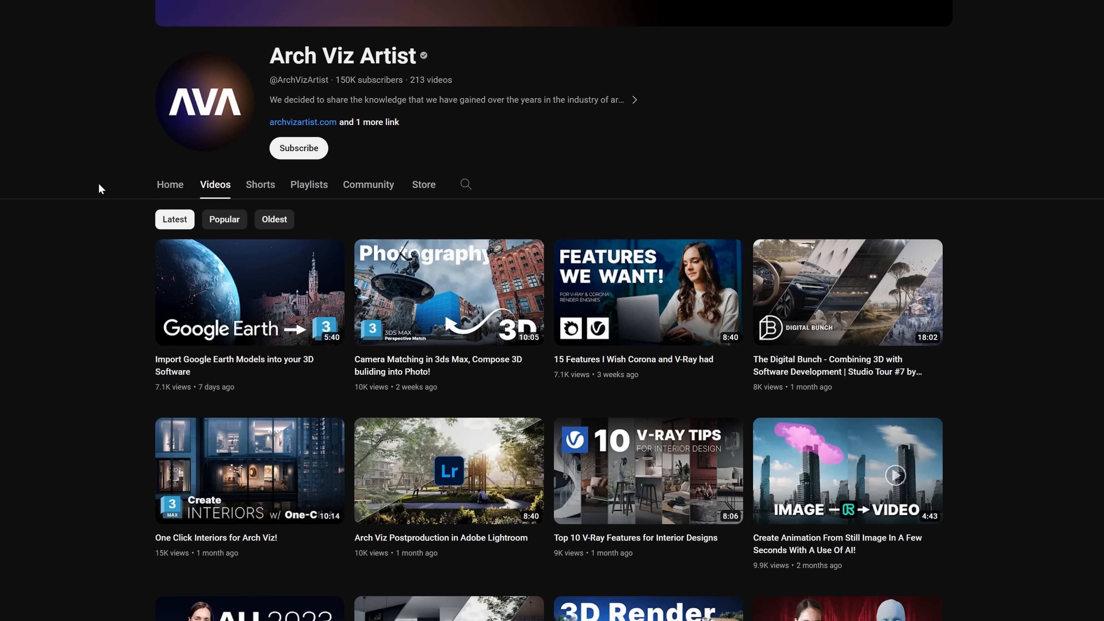
Step: Scroll the channel's Videos tab down to the 'Get Better Results With Ai' video
scroll("down", 3)
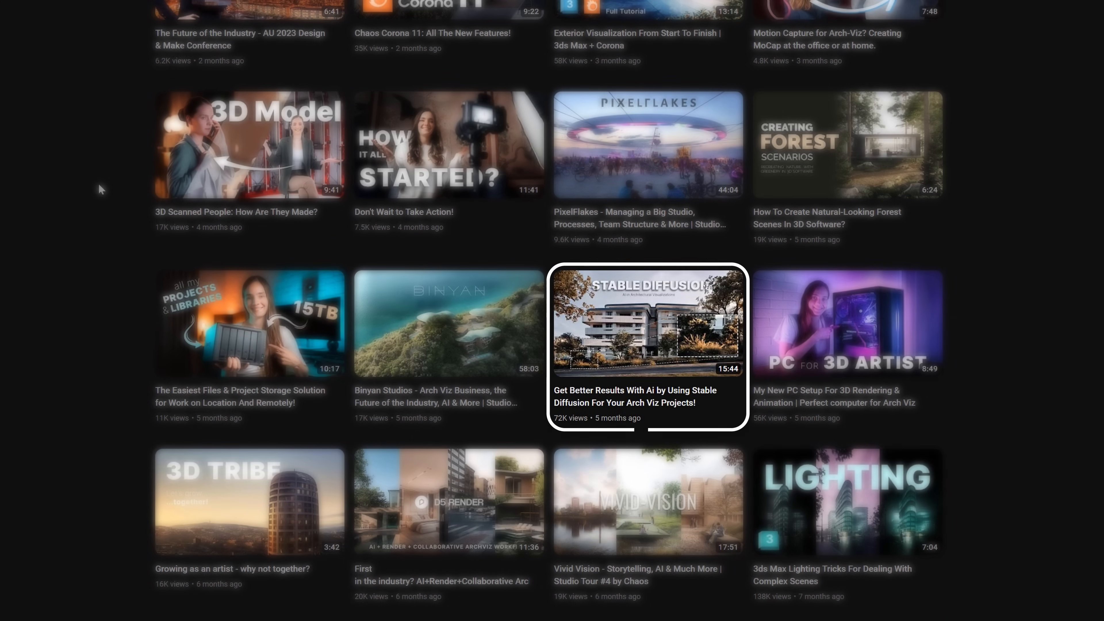
Step: Show the blog's Stable Diffusion installation guide at Step 1: Install Python 3.10.6
left_click(647, 323)
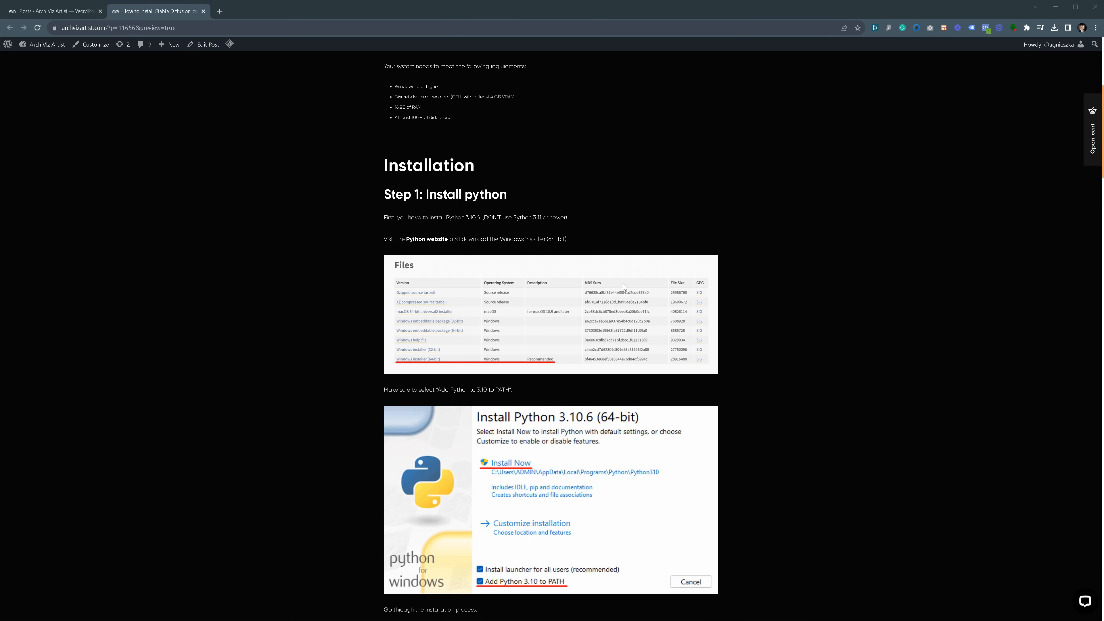
left_click(53, 10)
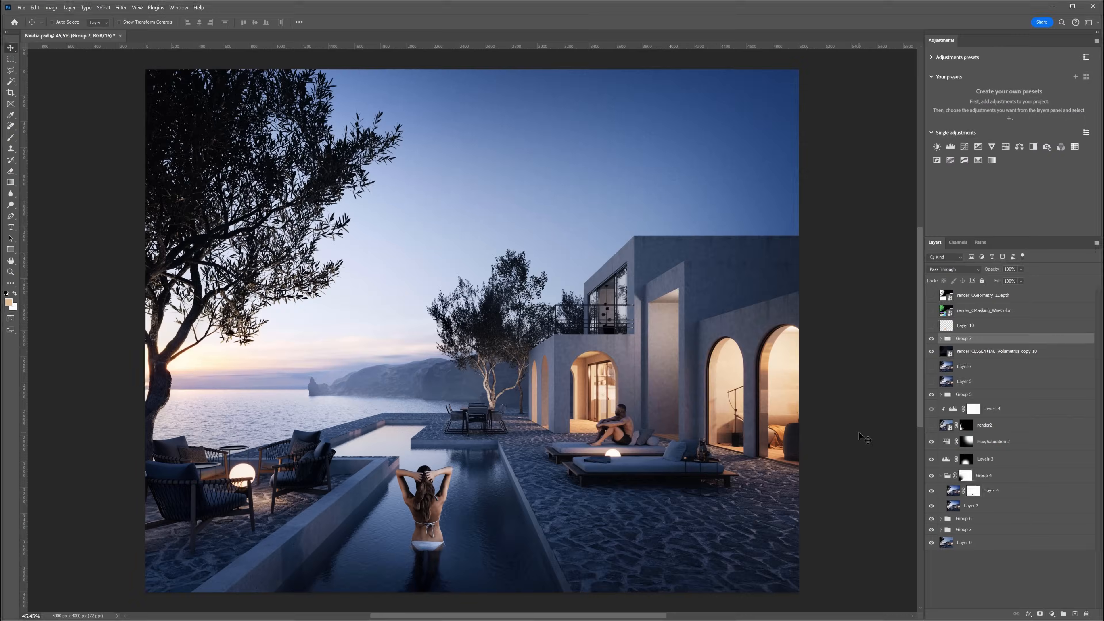
left_click(20, 7)
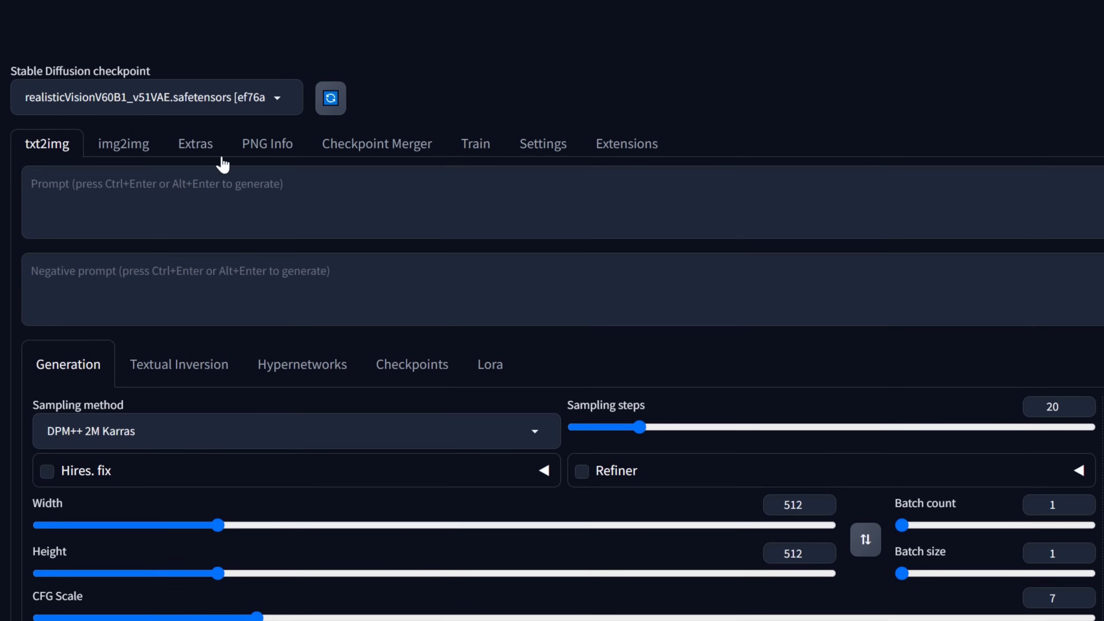
Step: Switch to img2img Inpaint and drop the villa pool render onto the canvas
left_click(123, 144)
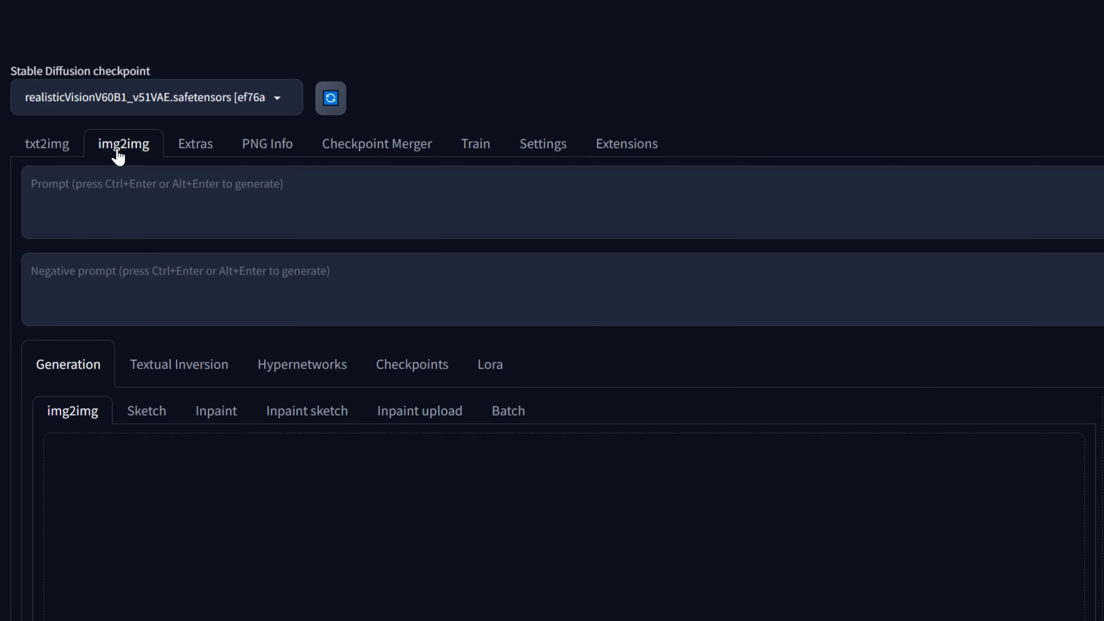
mouse_move(216, 410)
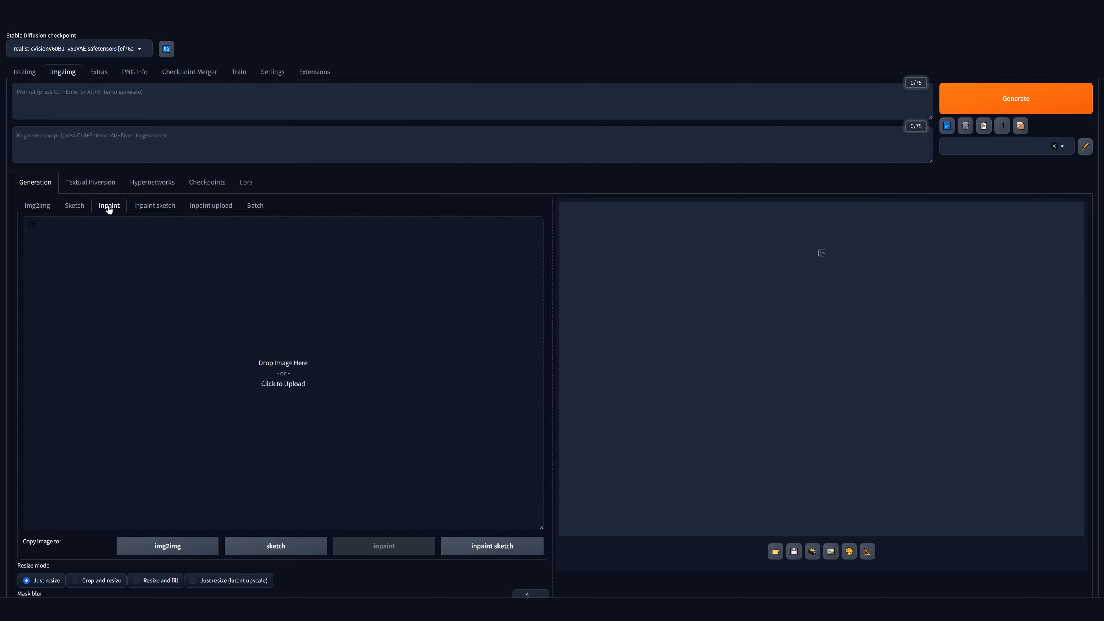
left_click(282, 373)
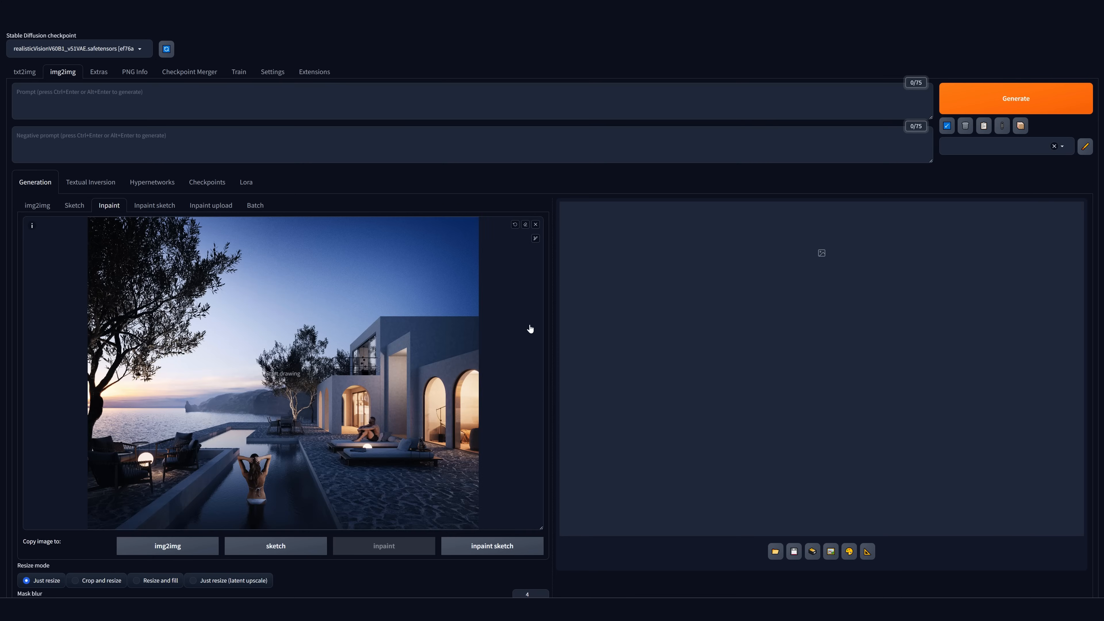
scroll("down", 3)
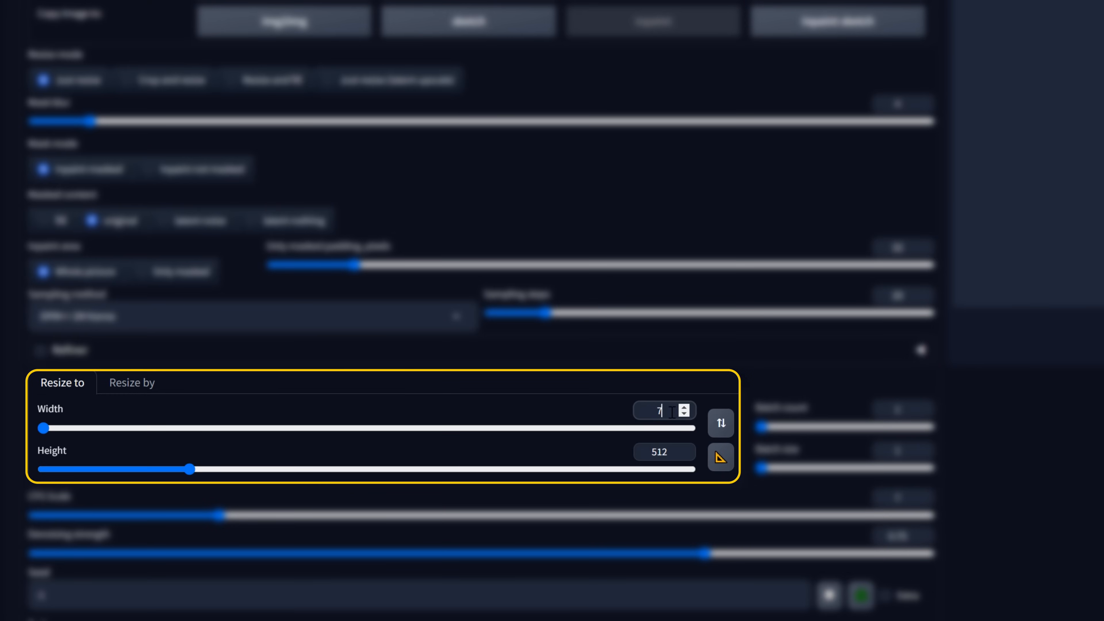
Step: Set output to 768×768, generate a masked inpaint, choose 'Only masked' and denoising 0.46
type("768")
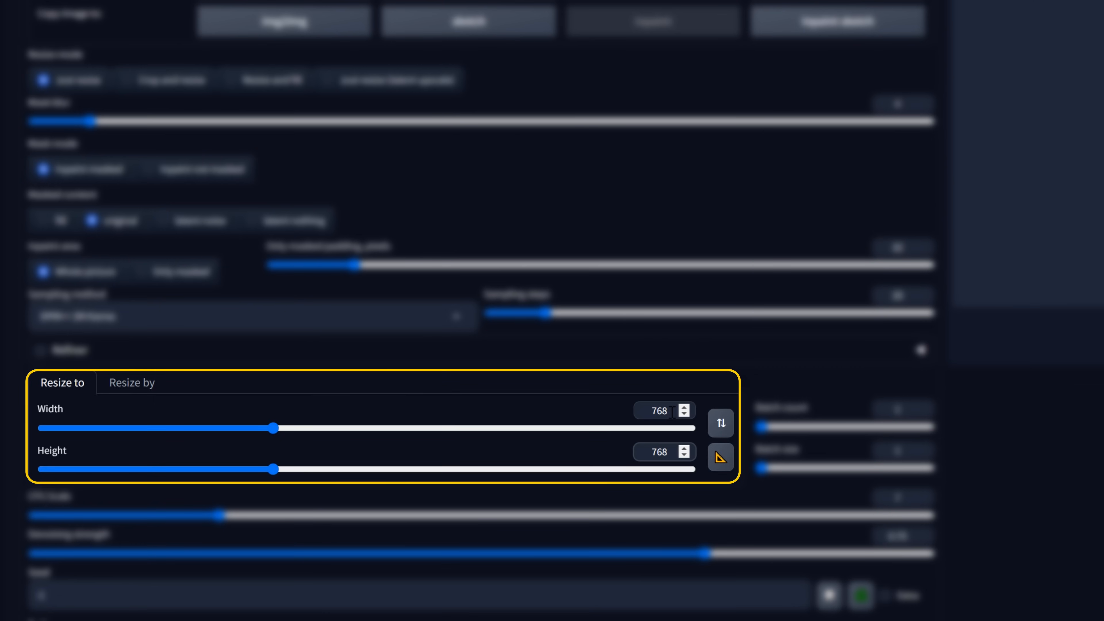
left_click(658, 452)
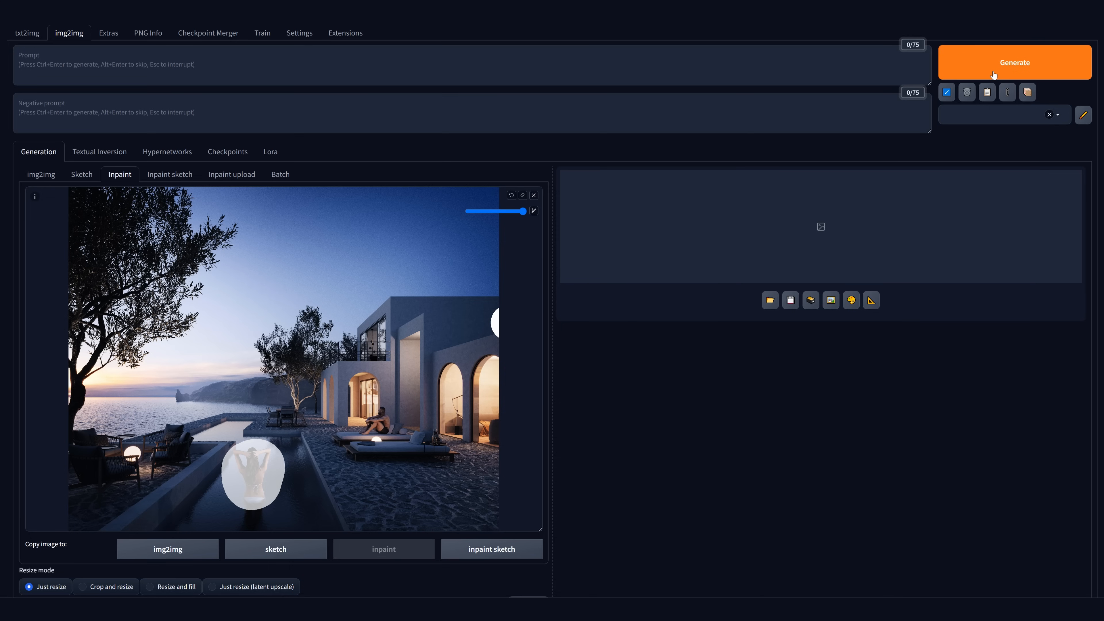
left_click(1014, 63)
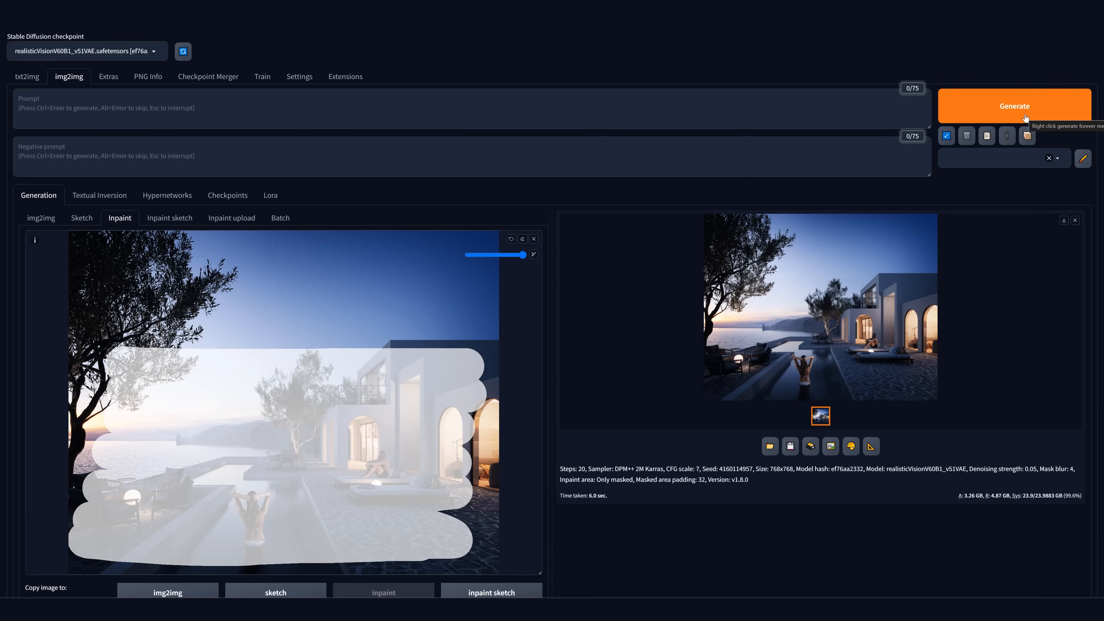
scroll("down", 3)
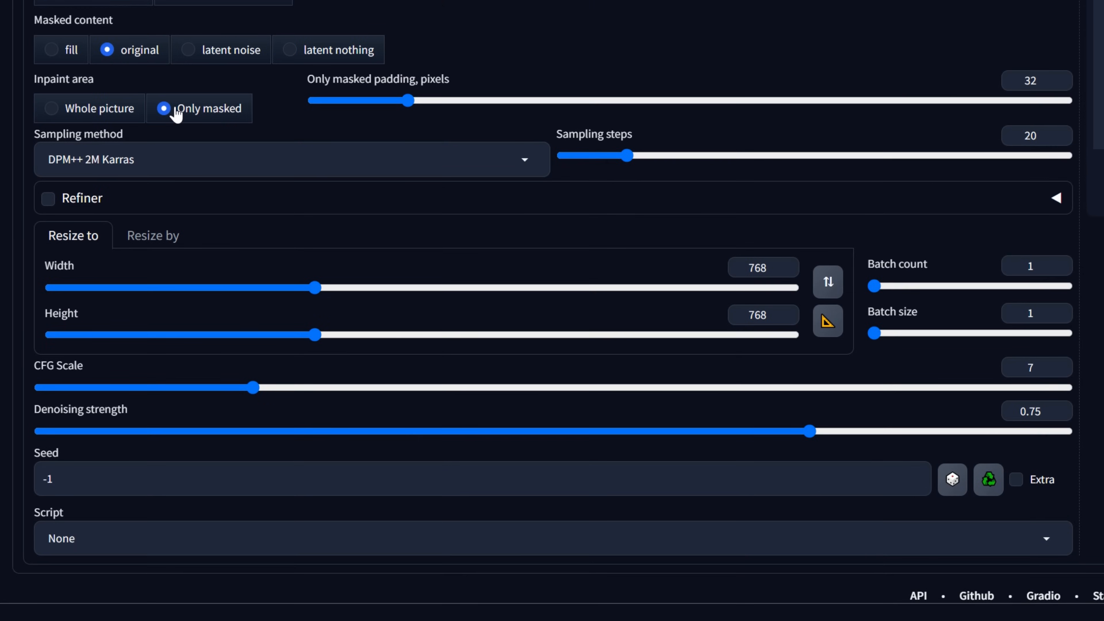
mouse_move(825, 439)
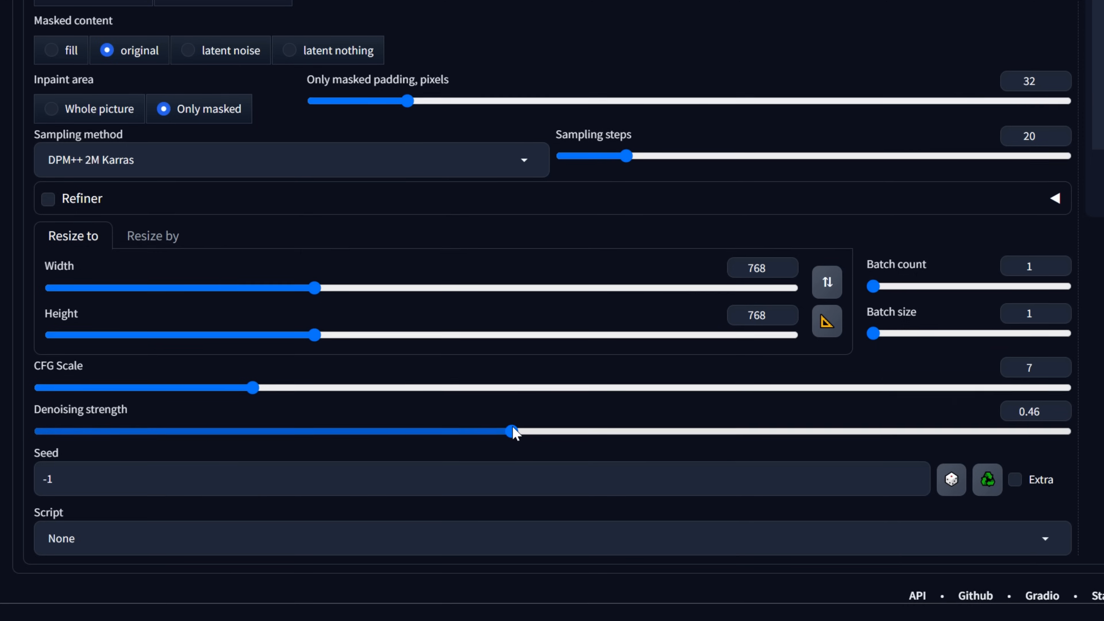
scroll("up", 3)
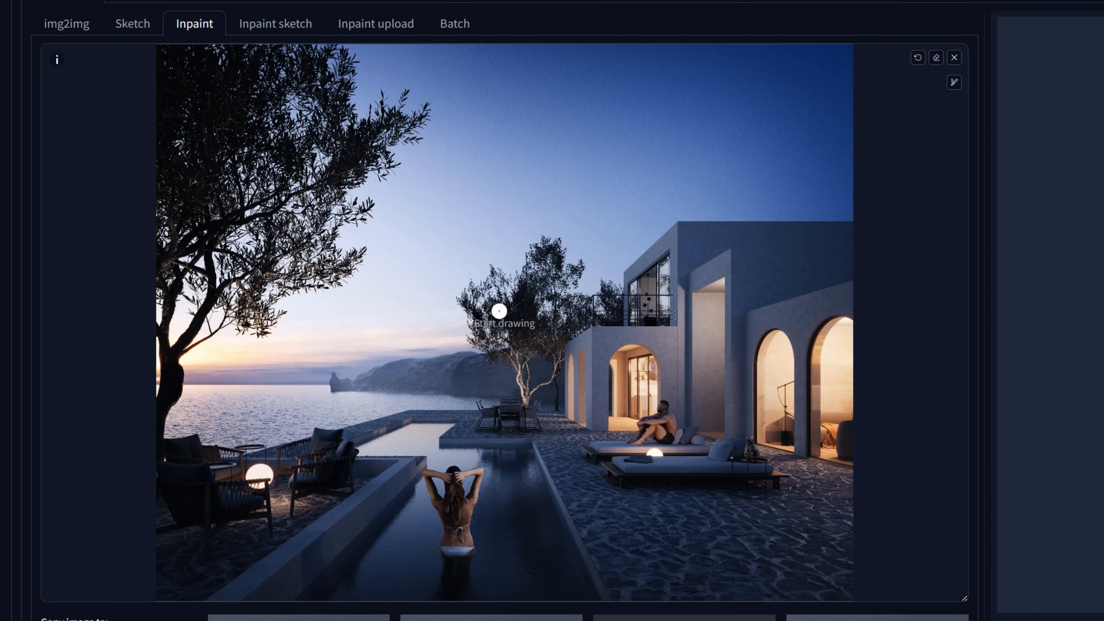
mouse_move(446, 476)
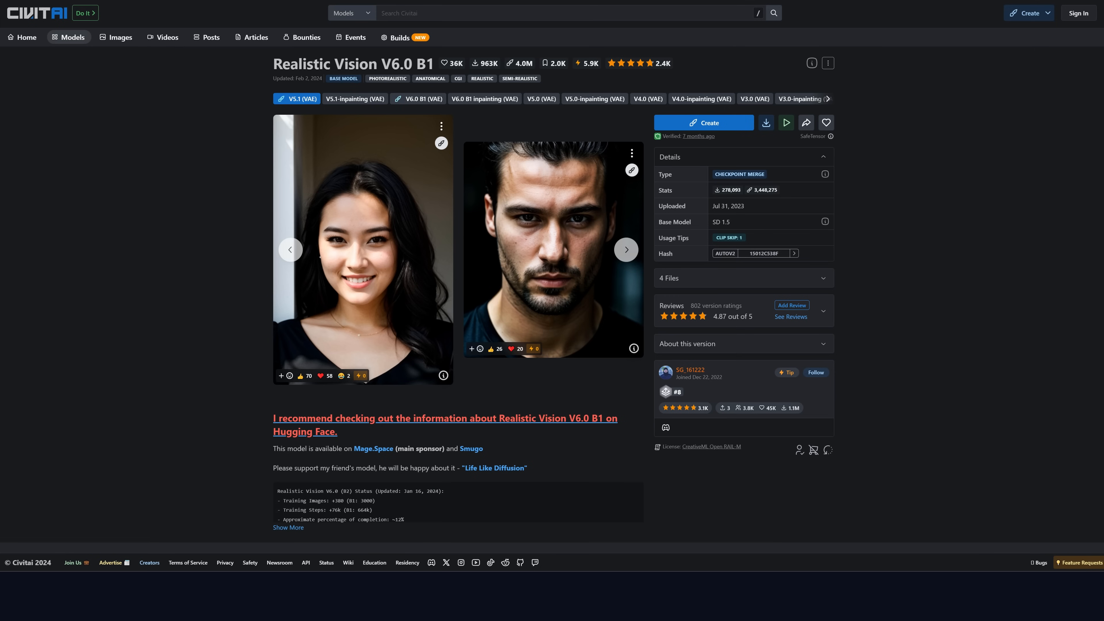
Step: View a Realistic Vision V6.0 B1 example on Civitai to copy its negative prompt
left_click(363, 248)
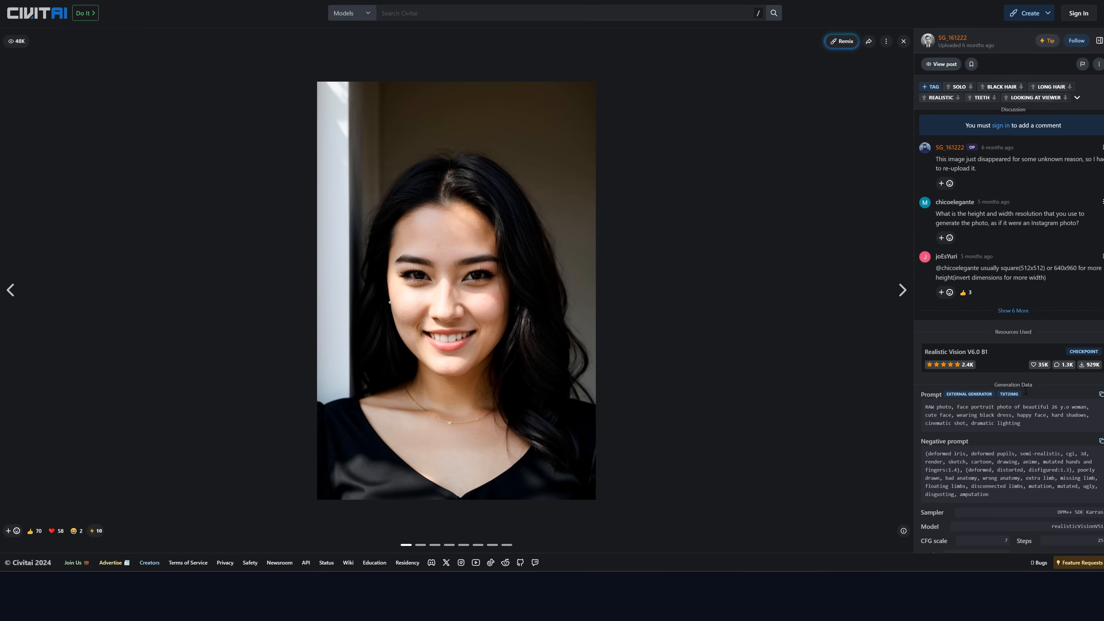
mouse_move(1101, 441)
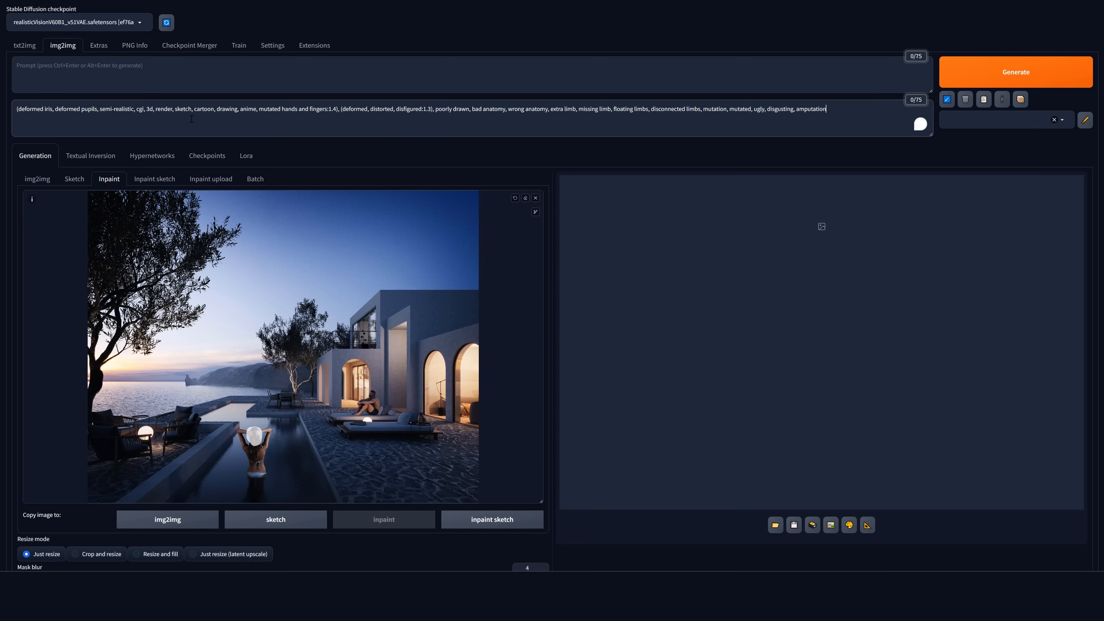
Step: Prompt 'hair, hands, woman' and generate inpainted variations of the woman in the pool
type("hair, hands, woman")
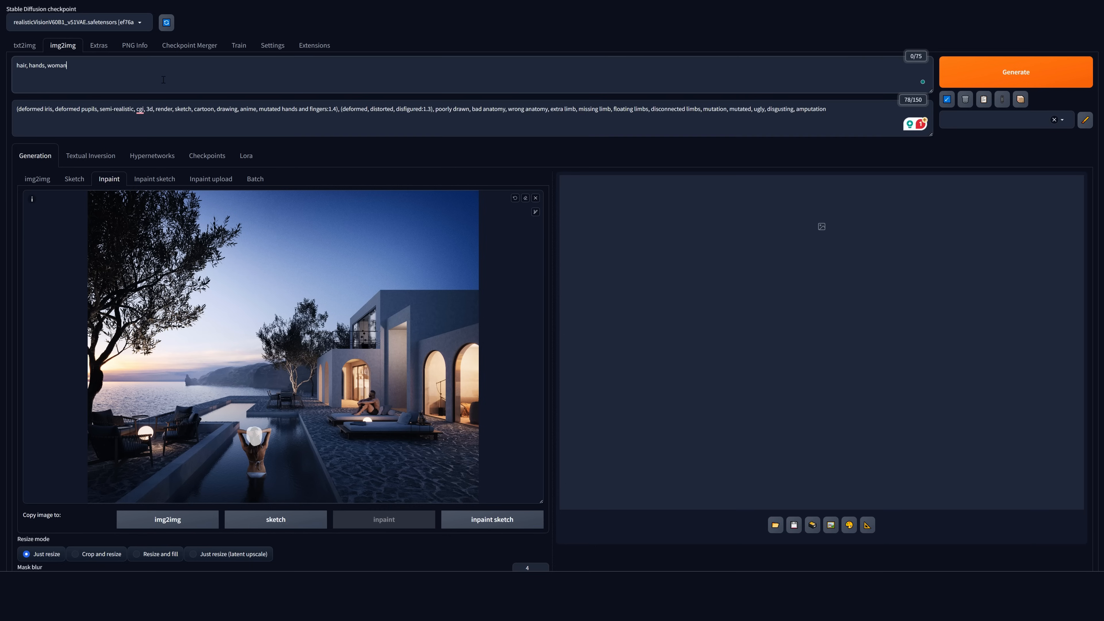
left_click(1015, 72)
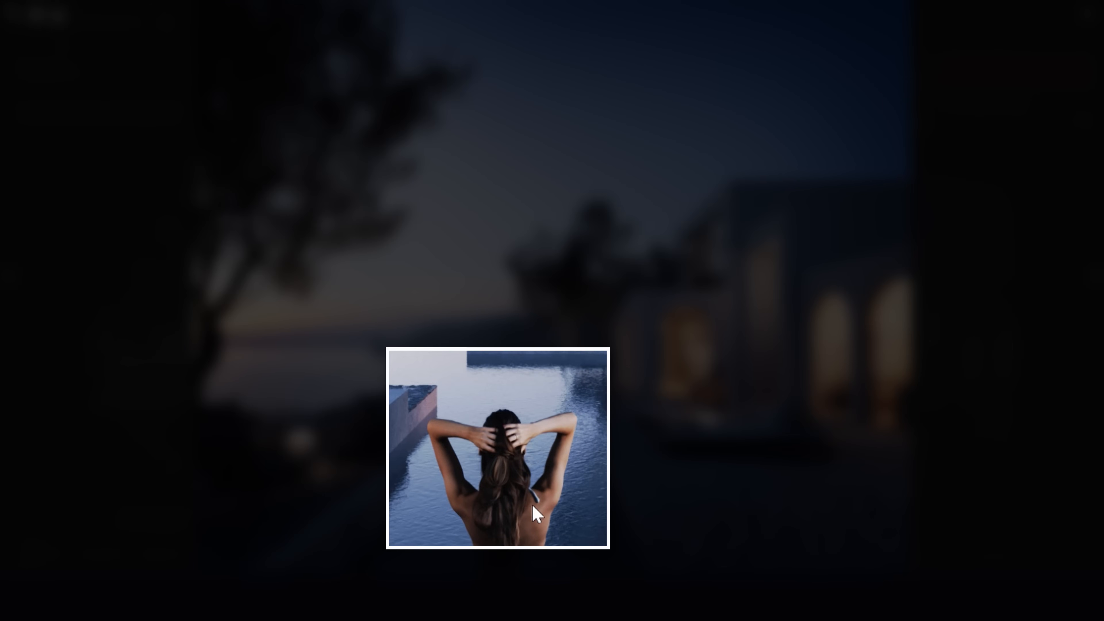
mouse_move(505, 410)
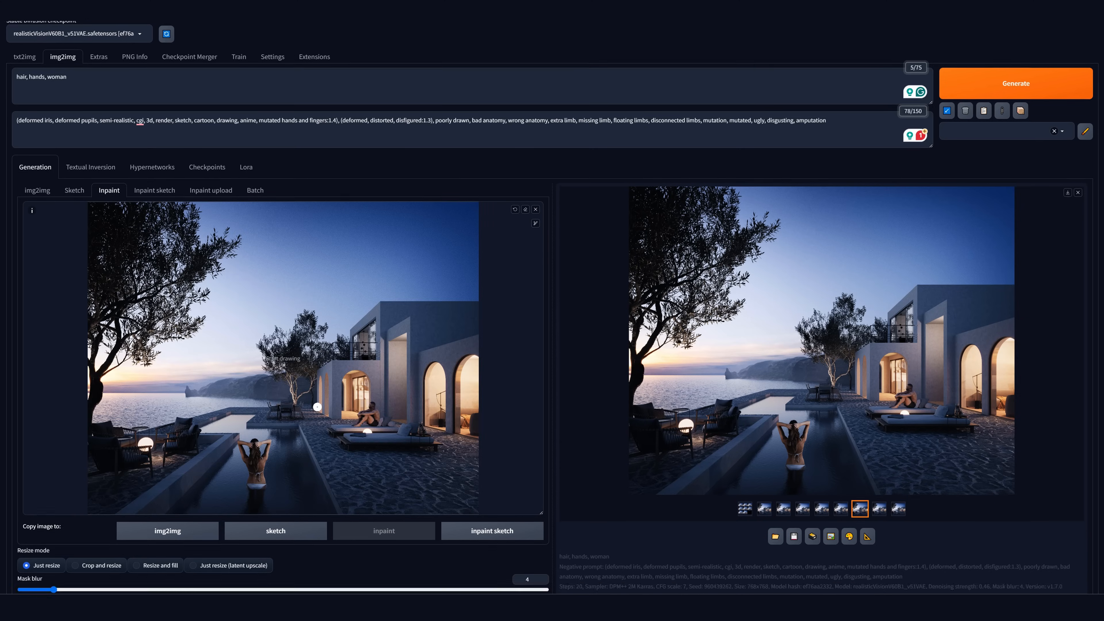
Step: Change the prompt to 'hair, woman, pool, swimsuit' and regenerate the masked head and arms
scroll("down", 3)
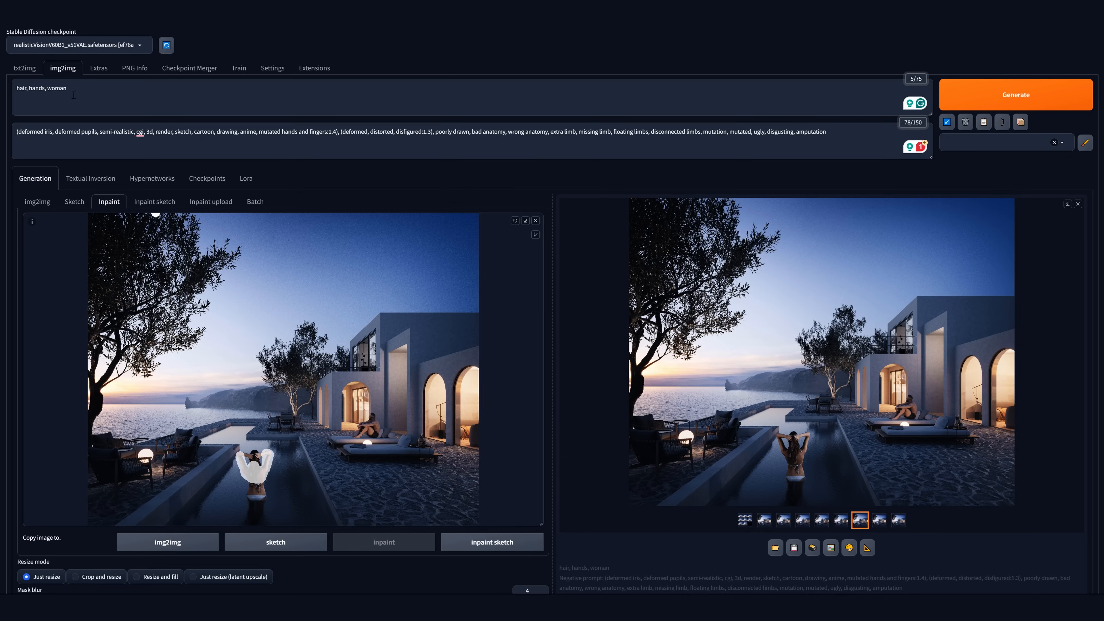
type("hair,  woman, pool, swimsuit")
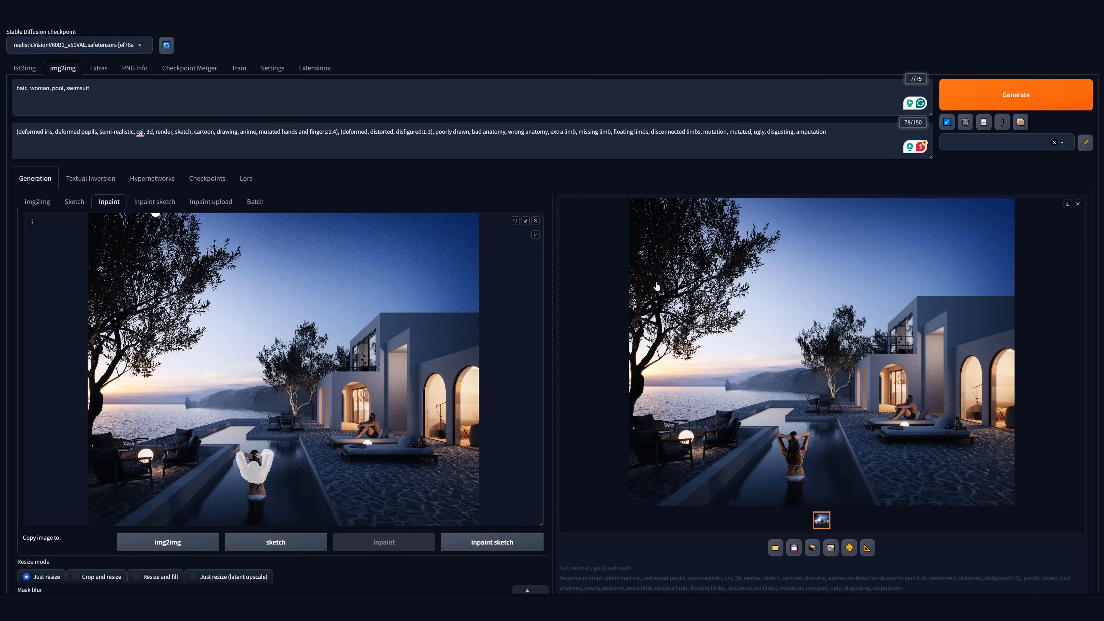
scroll("down", 3)
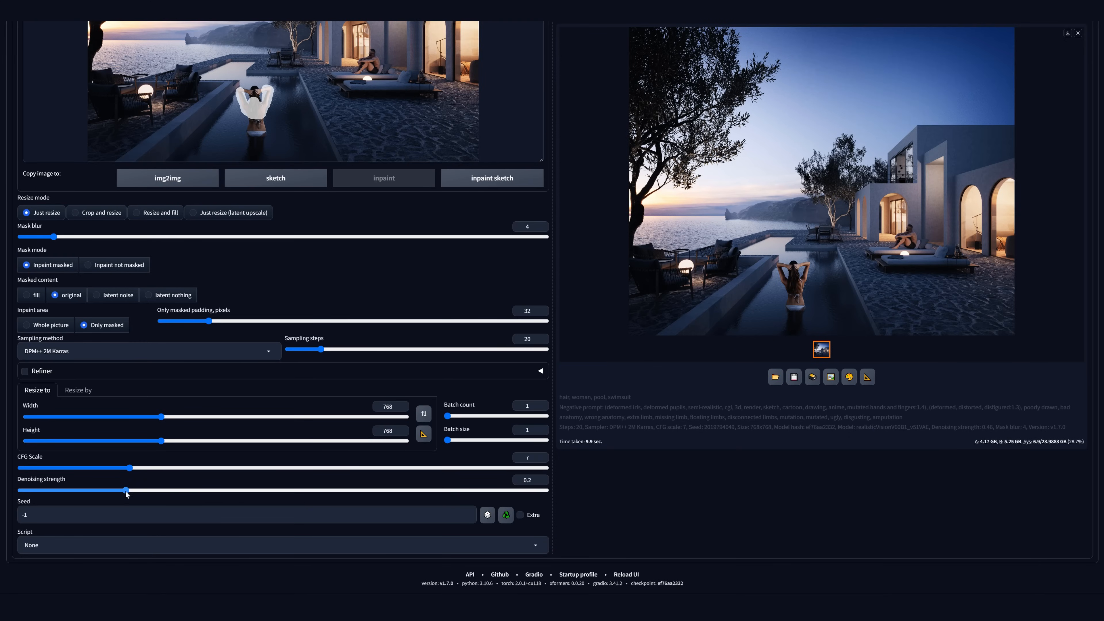
Step: Generate a new version of the woman and review the enlarged result
scroll("up", 3)
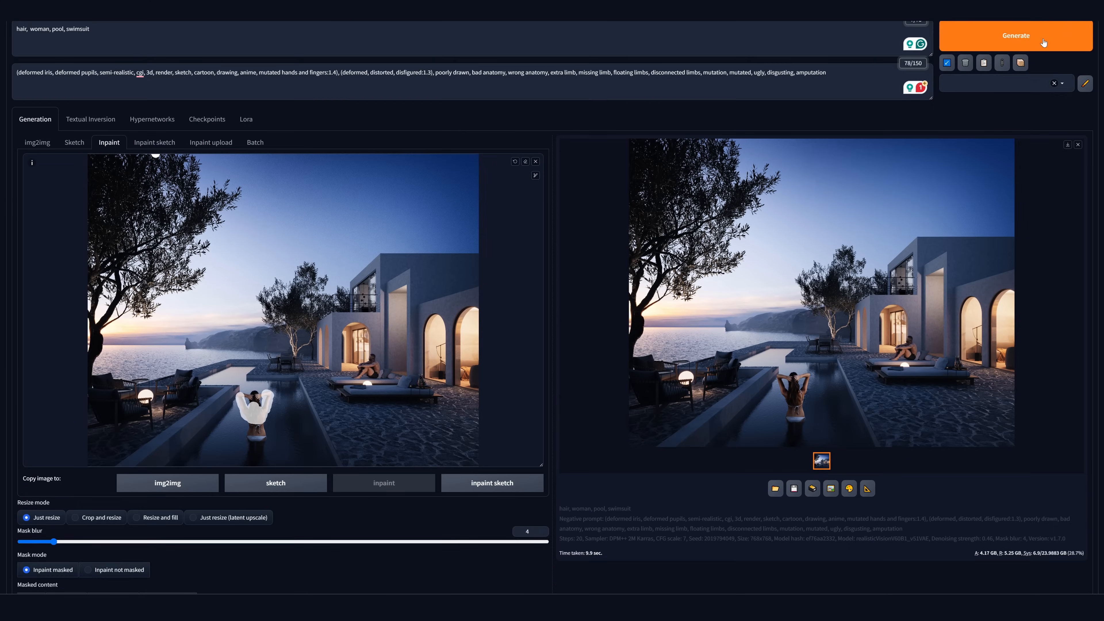
left_click(821, 461)
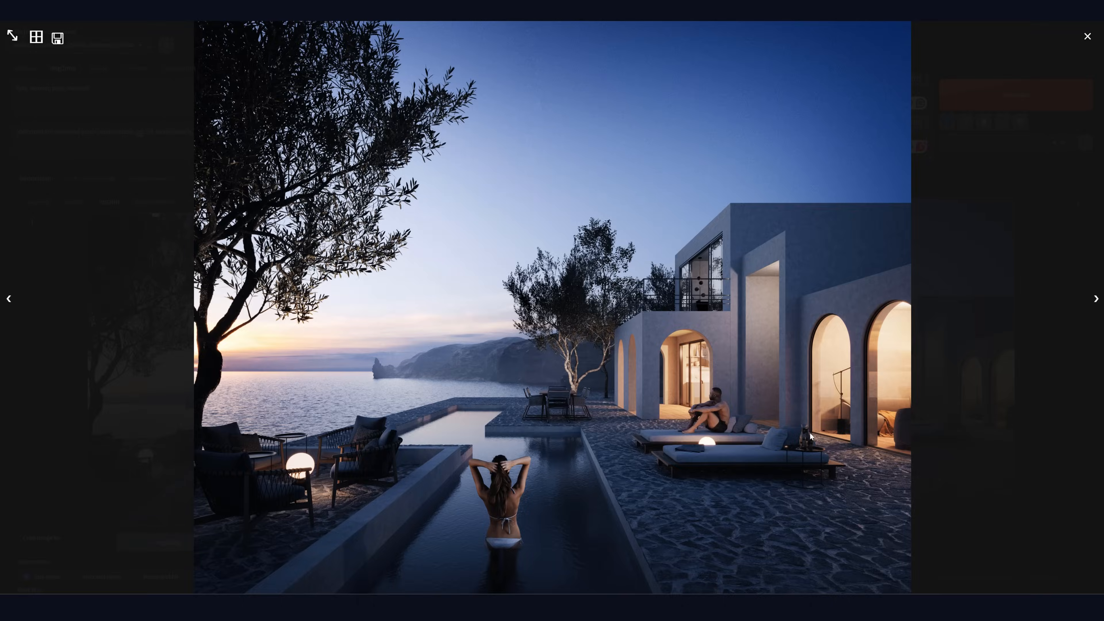
left_click(1086, 36)
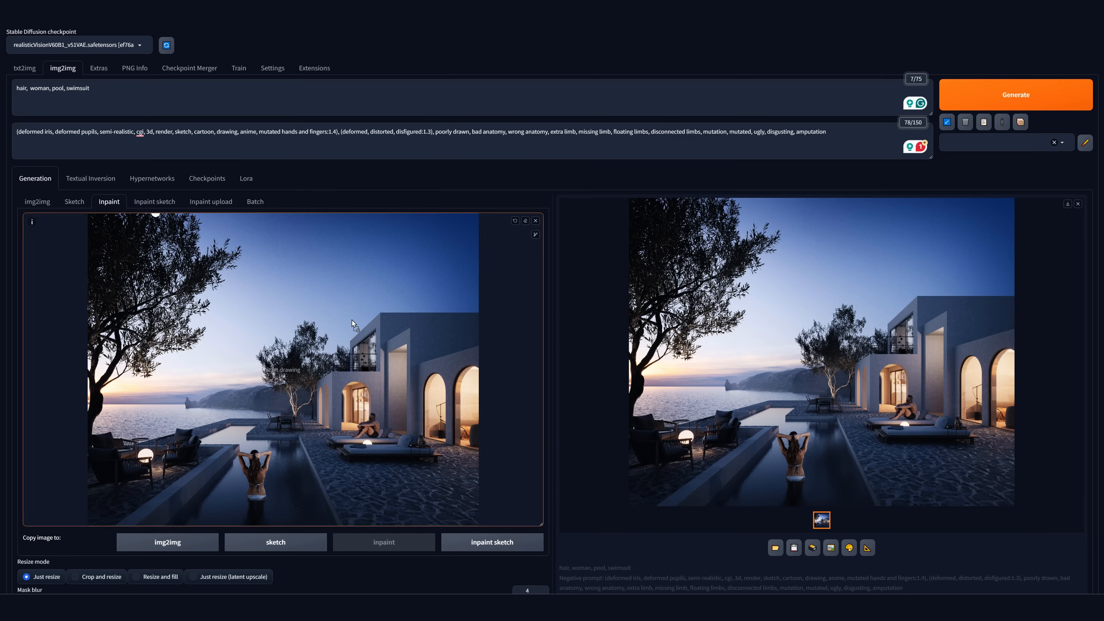
scroll("down", 3)
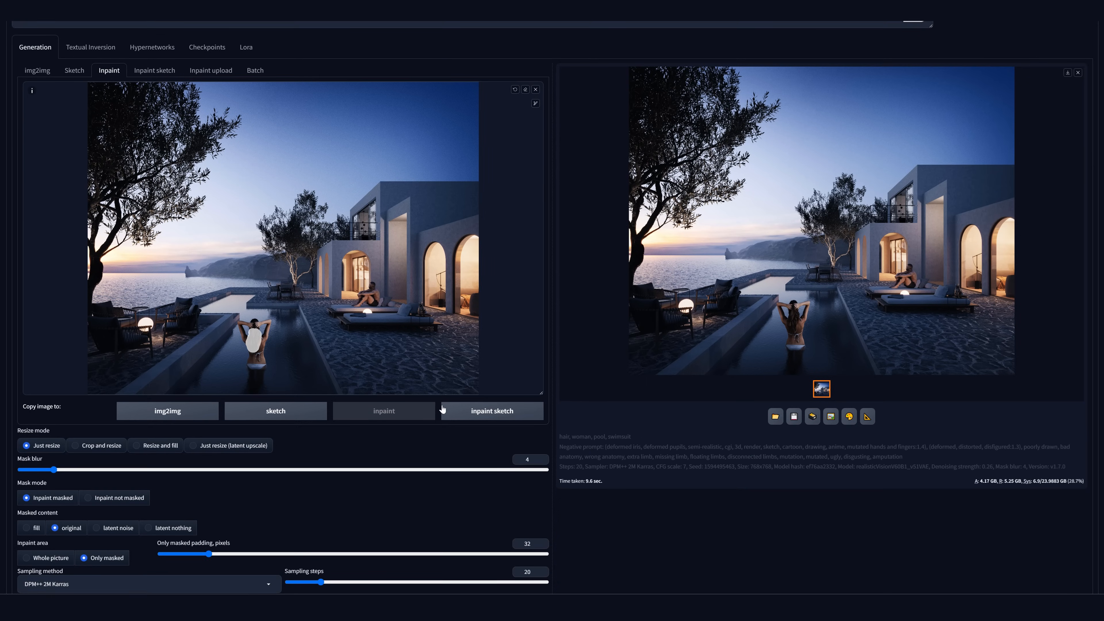
scroll("down", 3)
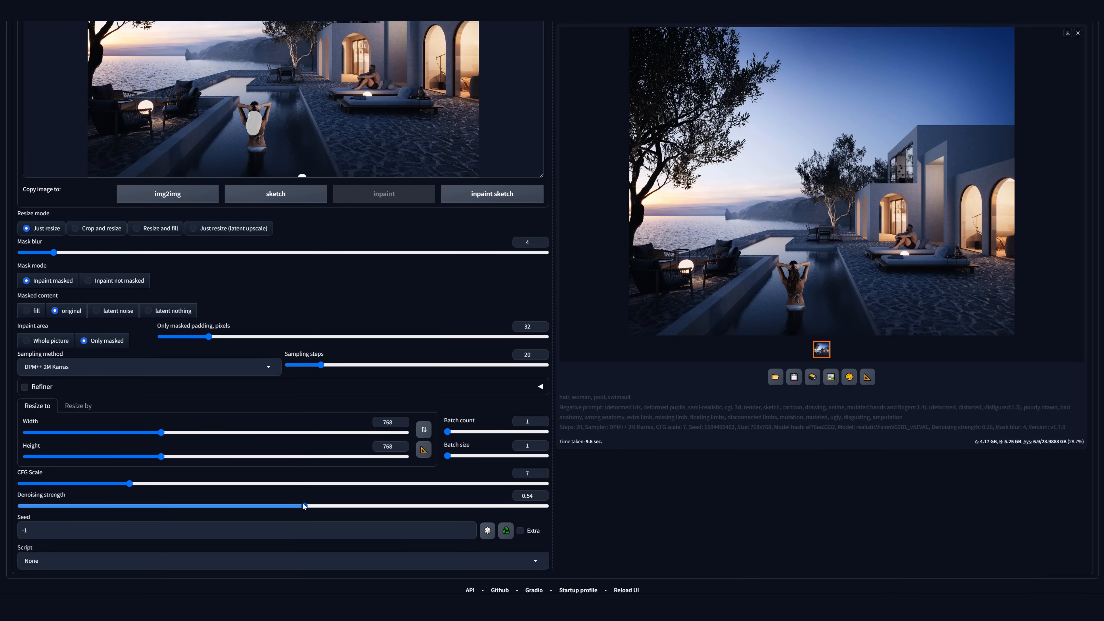
scroll("up", 3)
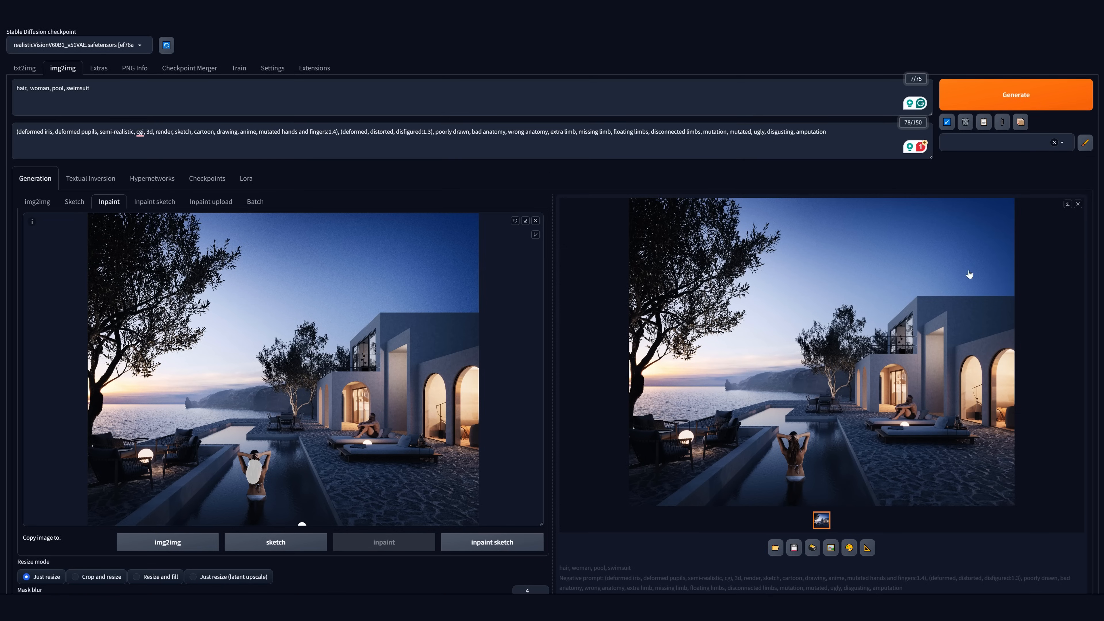
Step: Mask the water around the woman's waist and set denoising strength to 0.31
left_click(1015, 94)
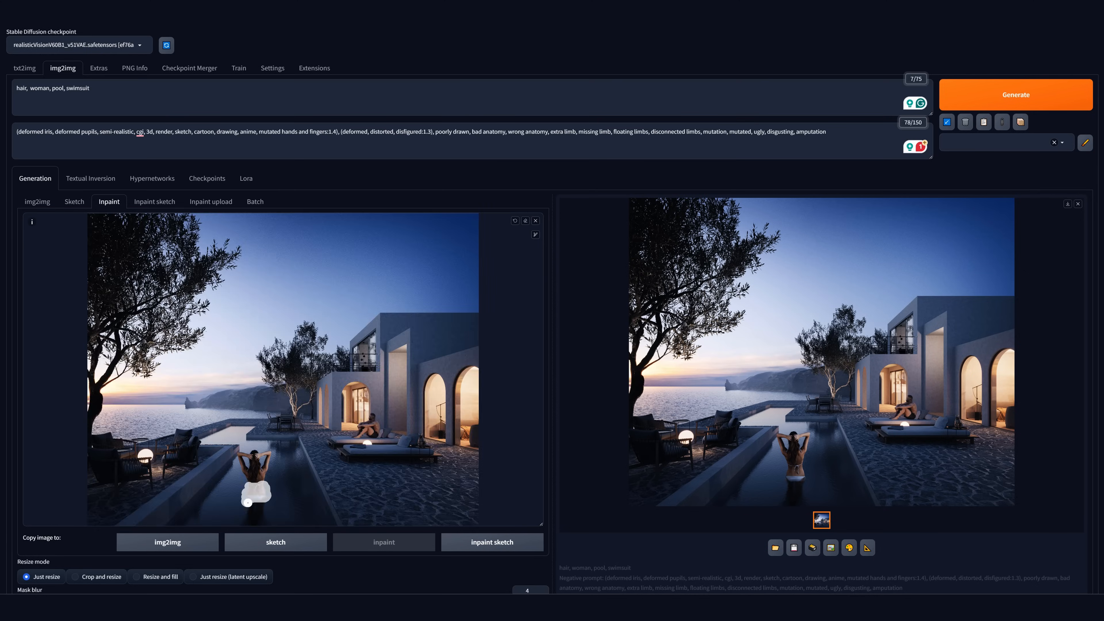
scroll("down", 3)
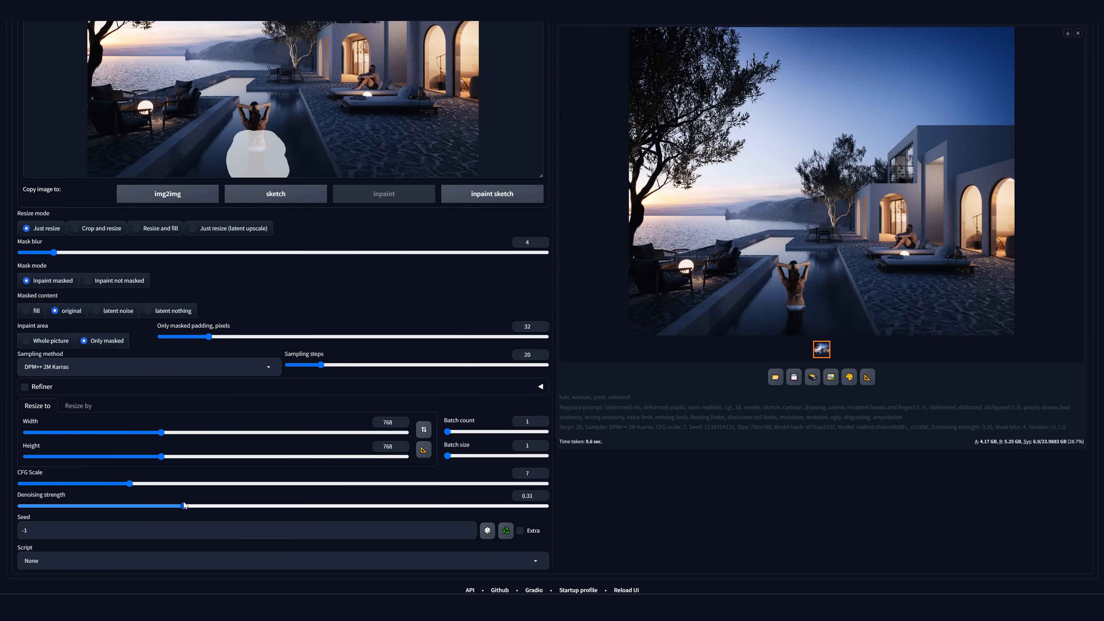
scroll("up", 3)
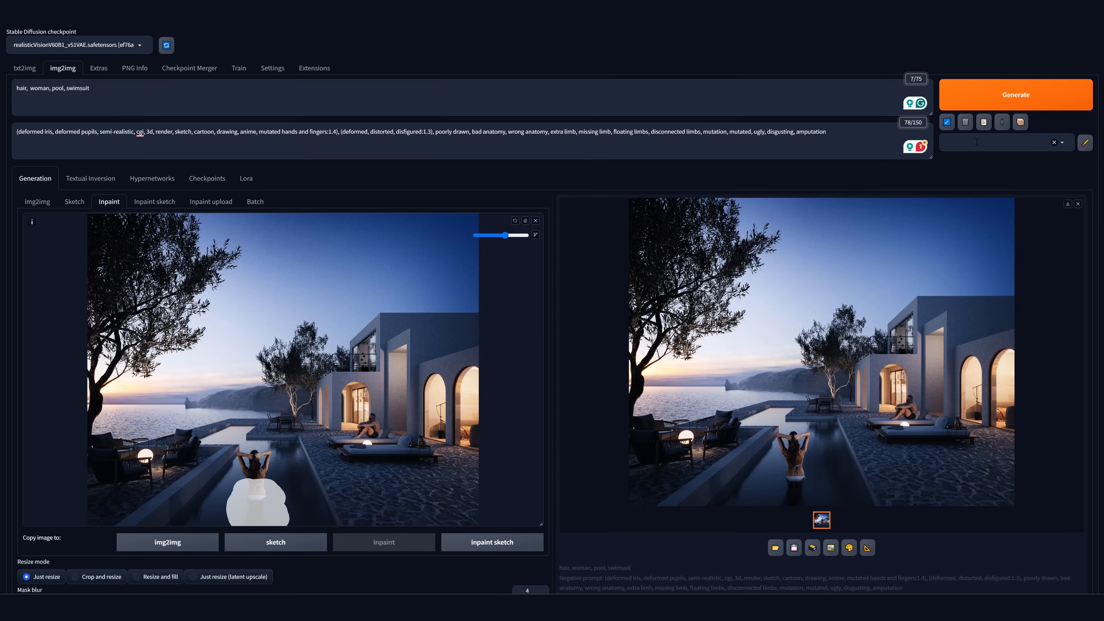
Step: Generate the repainted pool water and preview the result at full size
left_click(1015, 95)
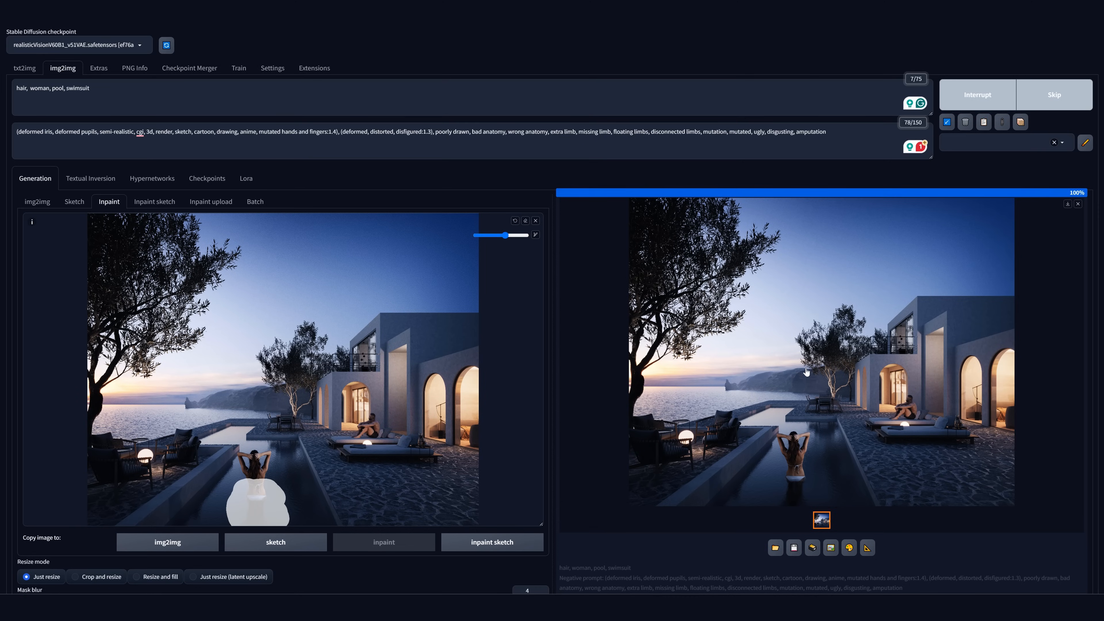
left_click(817, 352)
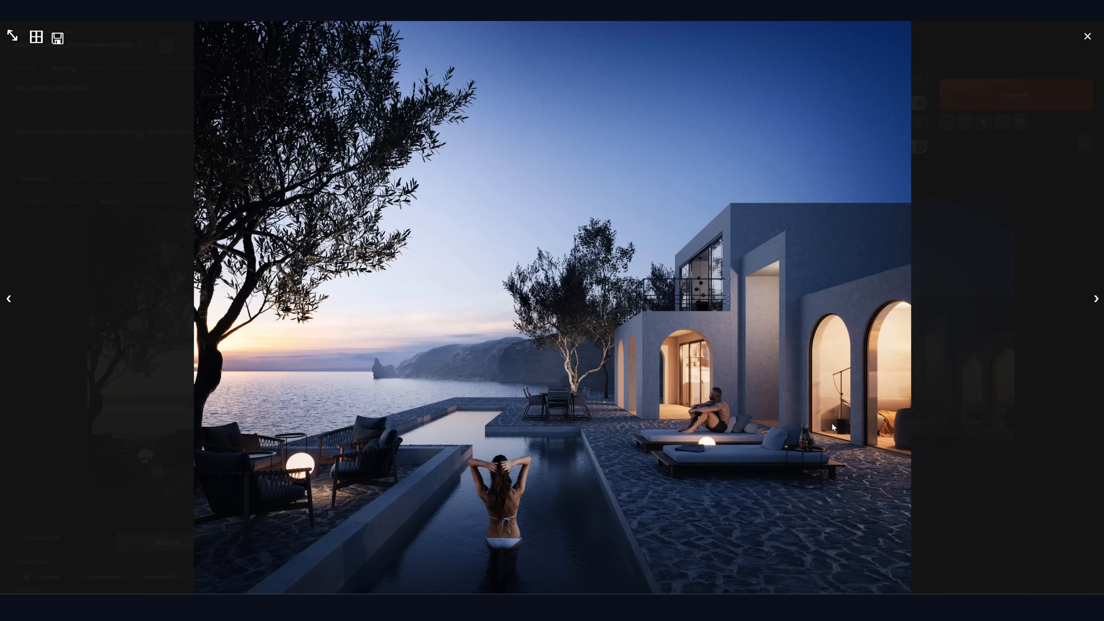
left_click(1087, 36)
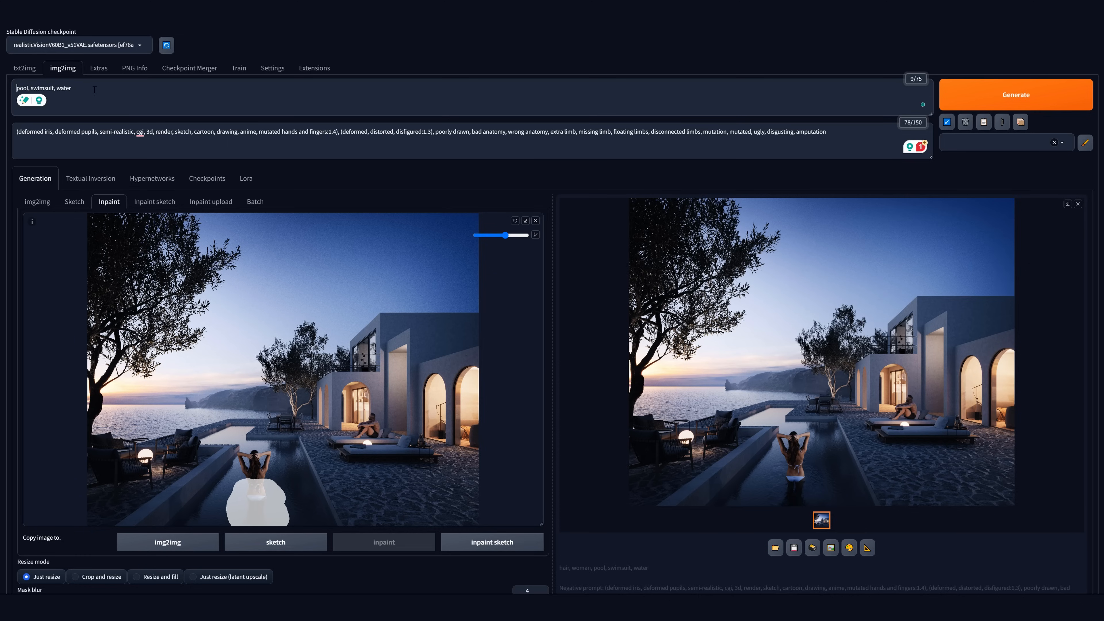
Step: Add ', ripples' to the prompt, regenerate and check the rippling water result
type(", ripples")
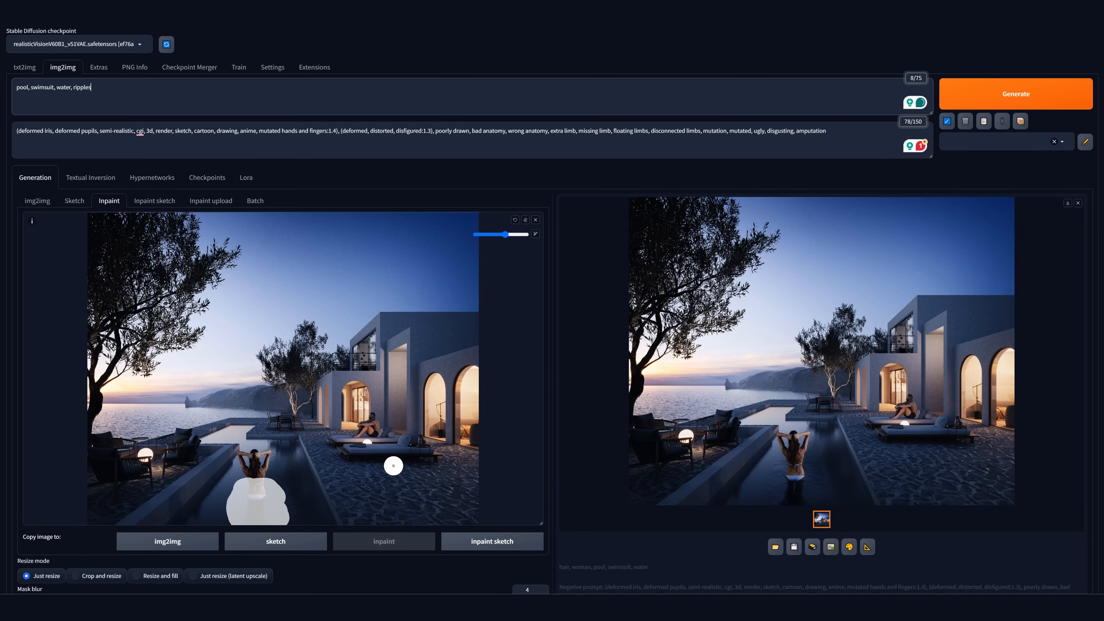
scroll("down", 3)
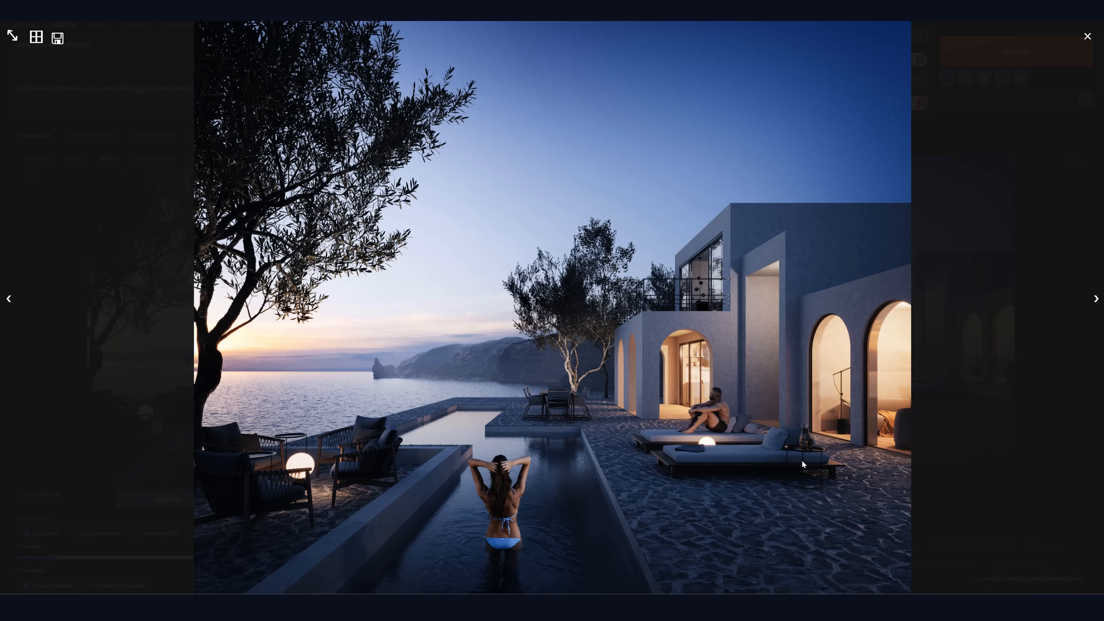
left_click(1087, 36)
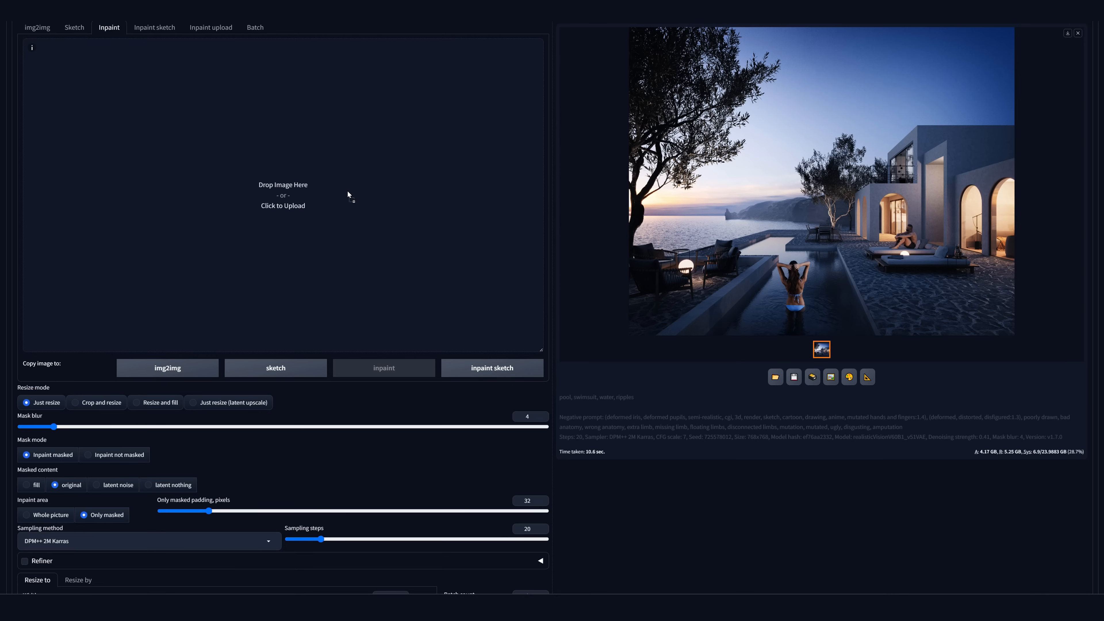
Step: Review the rippled water result in the lightbox and send it to the inpaint canvas
left_click(283, 195)
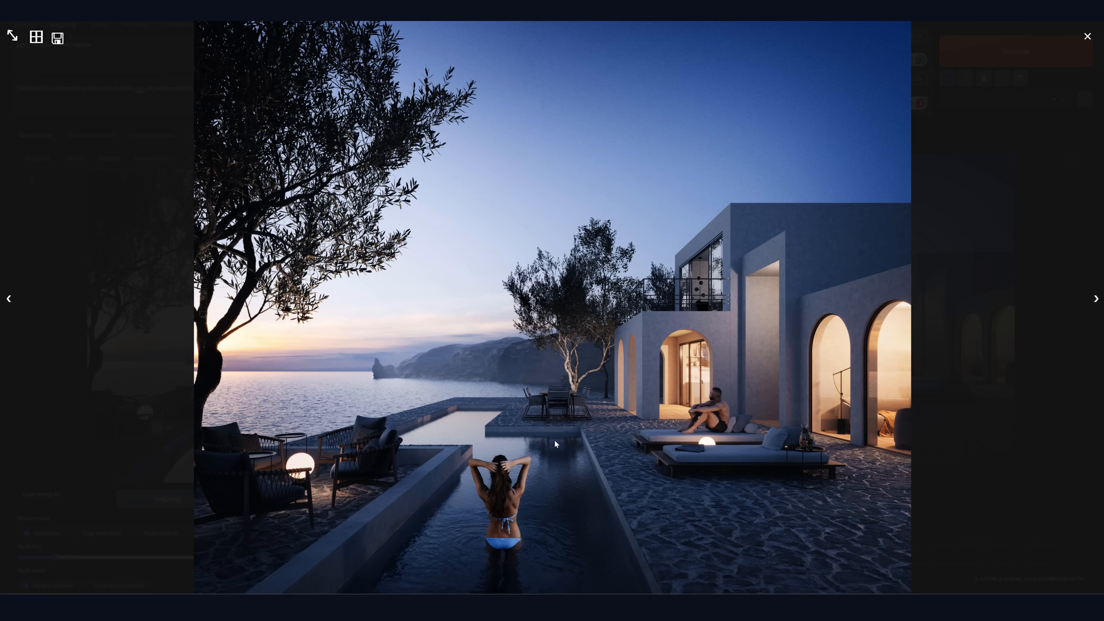
left_click(1086, 36)
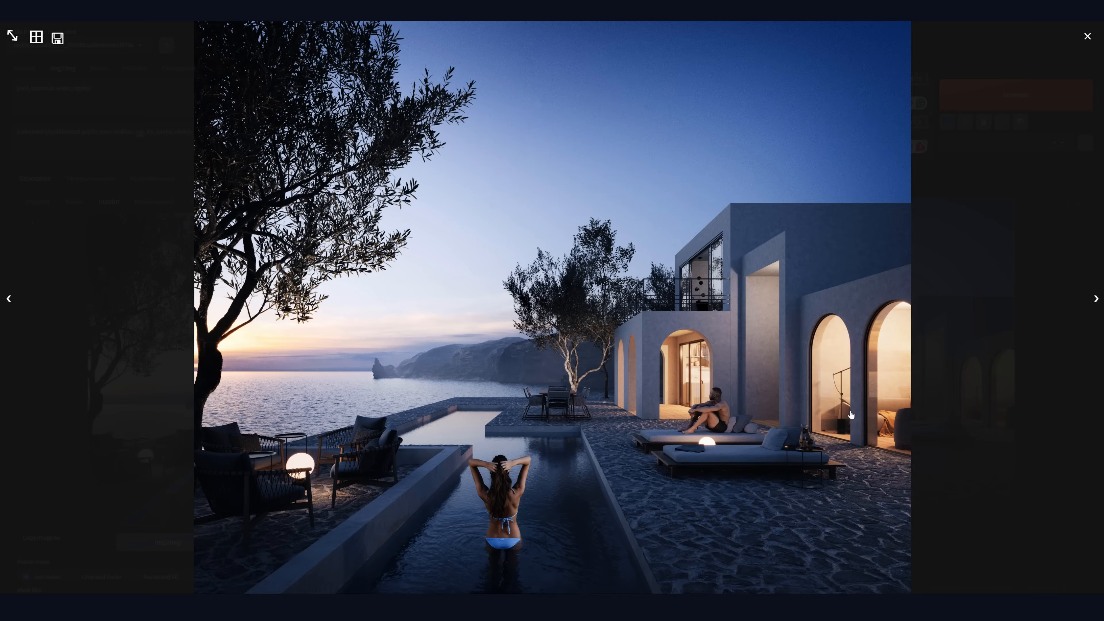
left_click(1086, 36)
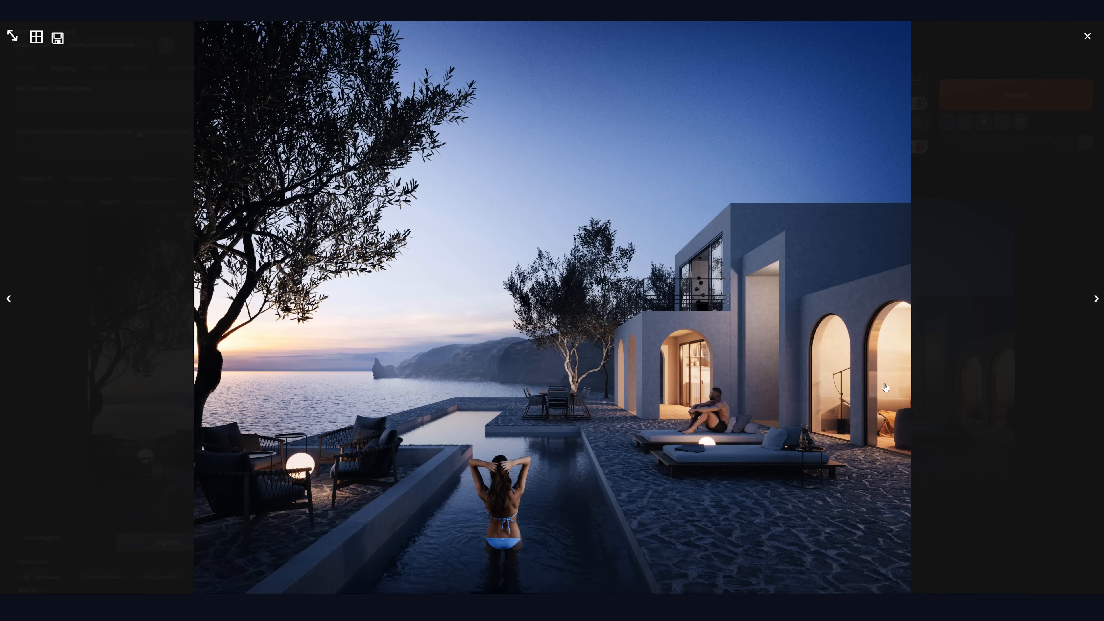
left_click(1086, 36)
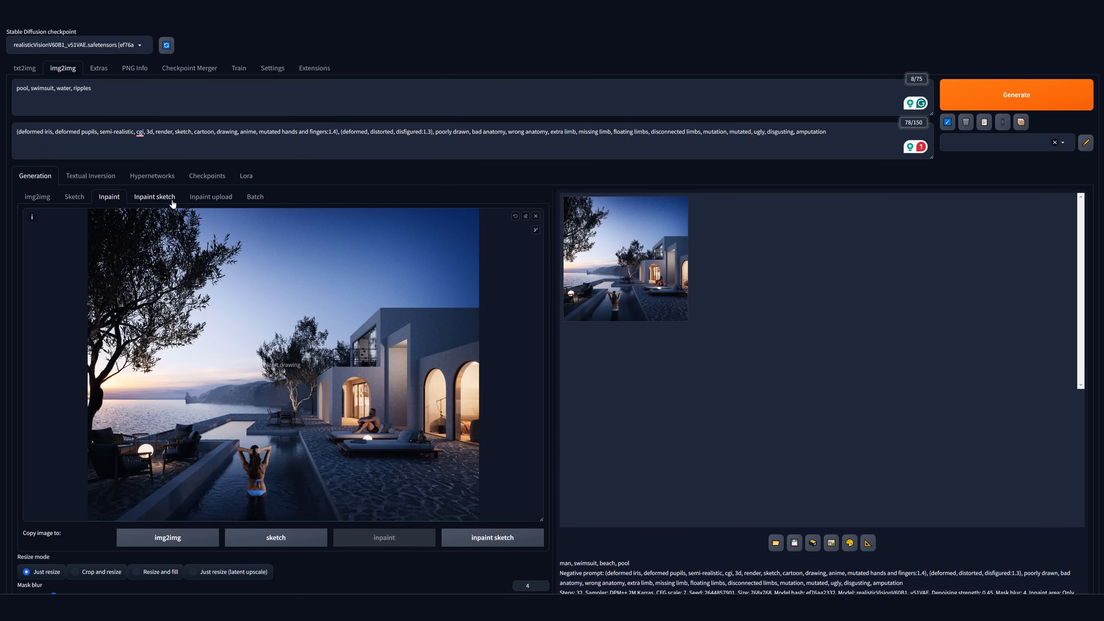
Step: Switch to Inpaint upload with empty image and mask slots
left_click(210, 196)
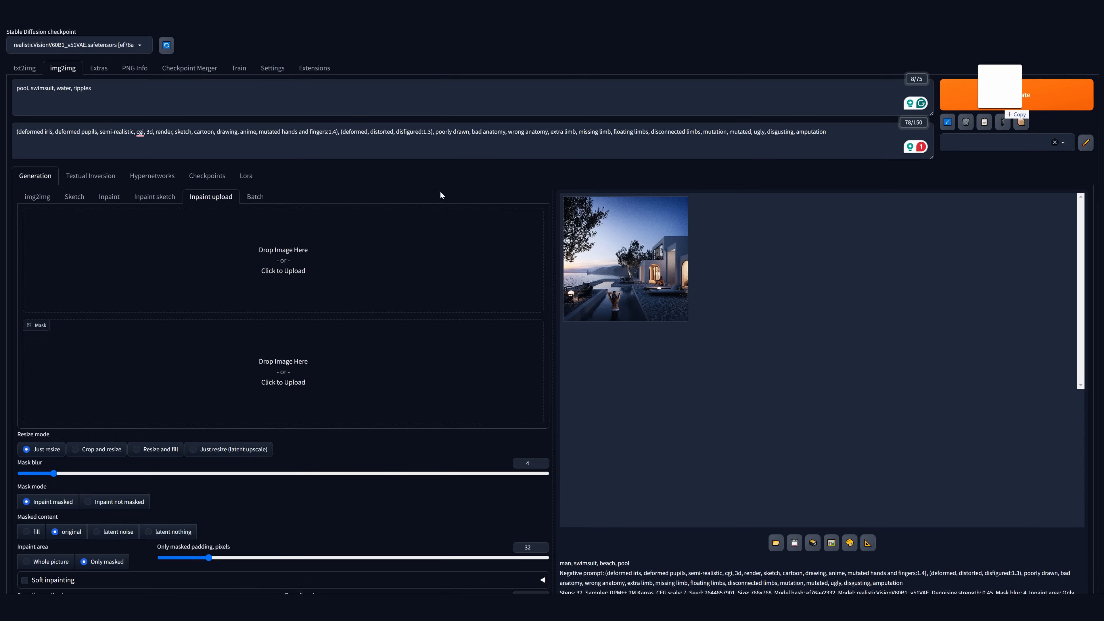
left_click(282, 260)
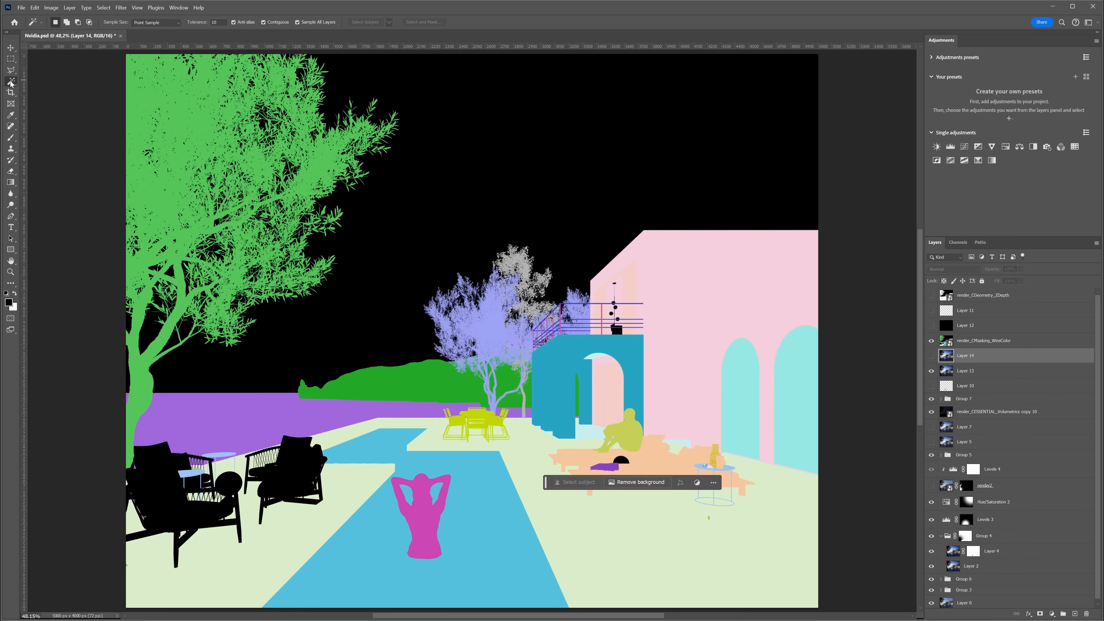
Step: Select the seated man by colour in the ID pass and build his white-on-black silhouette mask
left_click(624, 429)
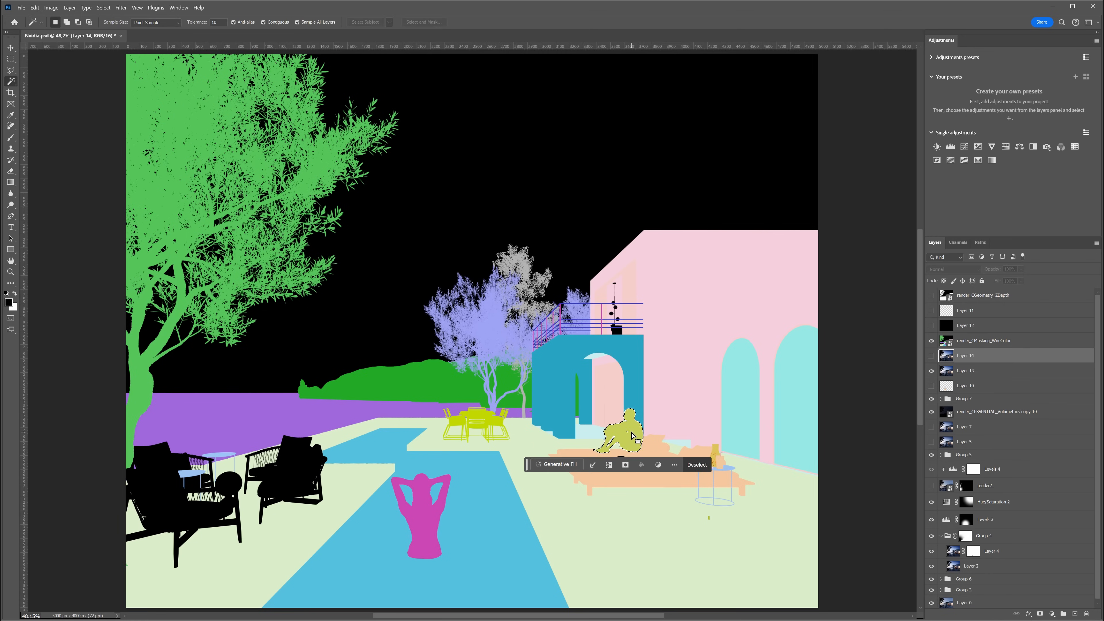
left_click(985, 341)
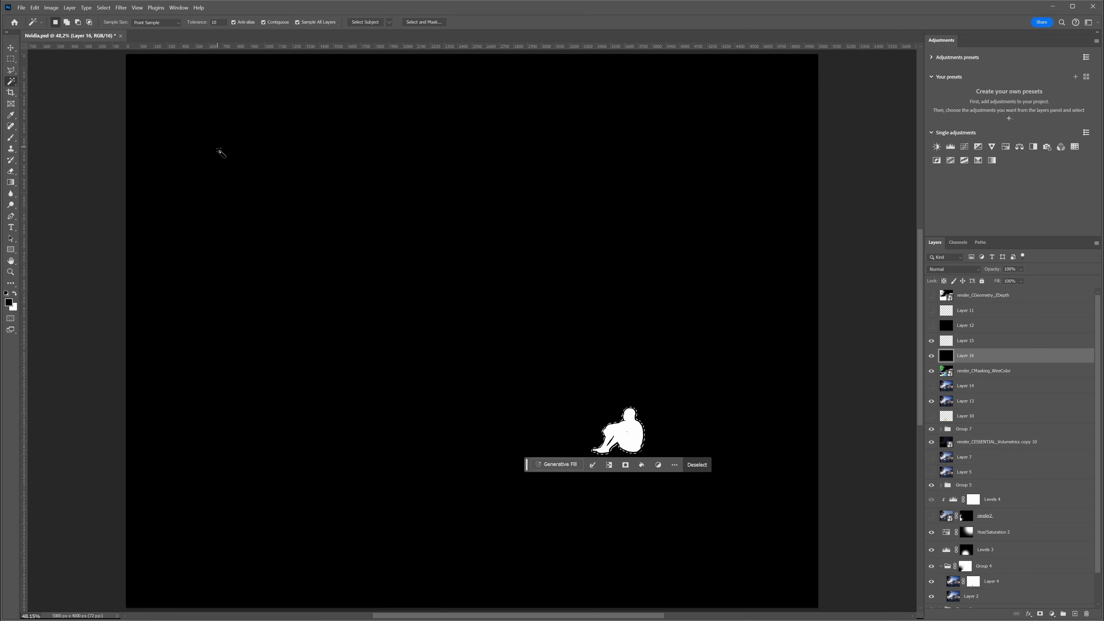
left_click(965, 341)
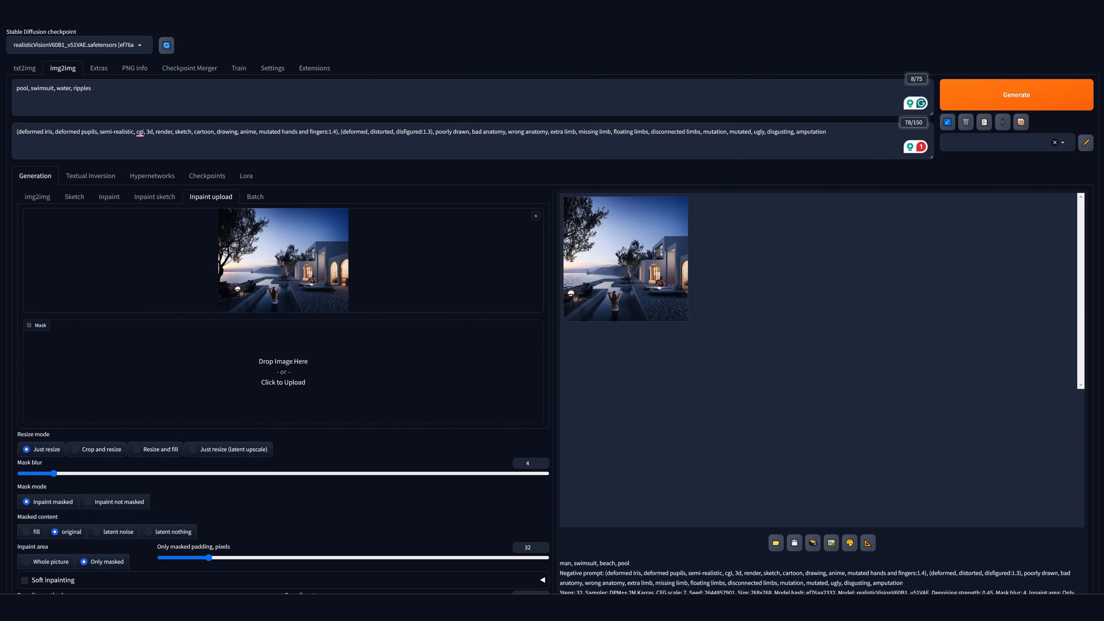
Step: Load the man silhouette as inpaint mask and prompt 'pool, swimsuit,man, beach, lounge' for eight variations
left_click(282, 372)
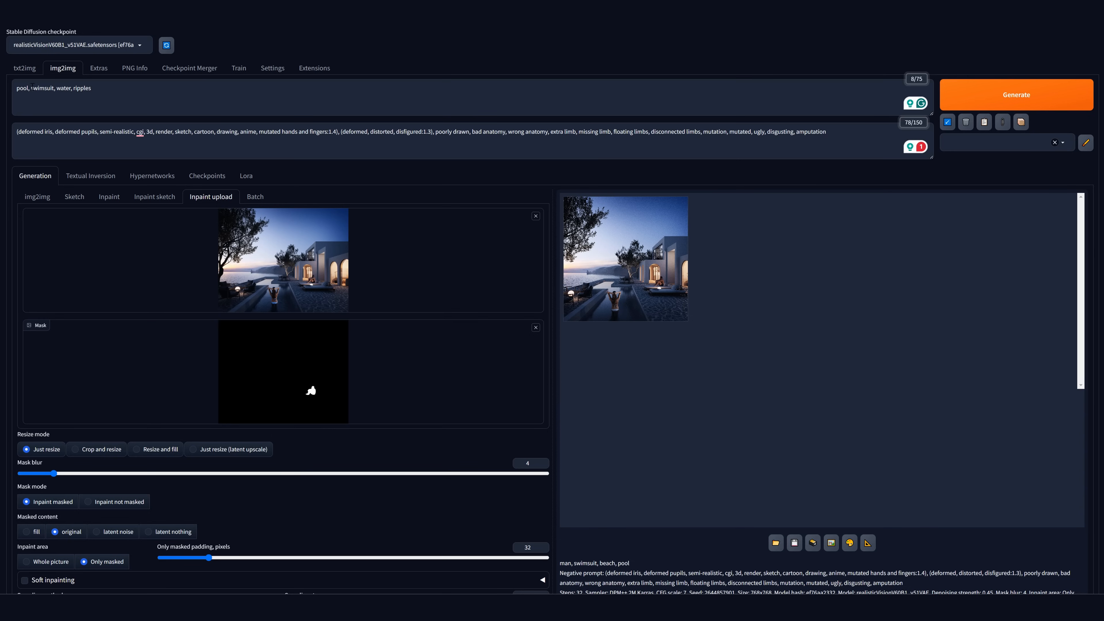
type("pool, swimsuit,man, beach, loung")
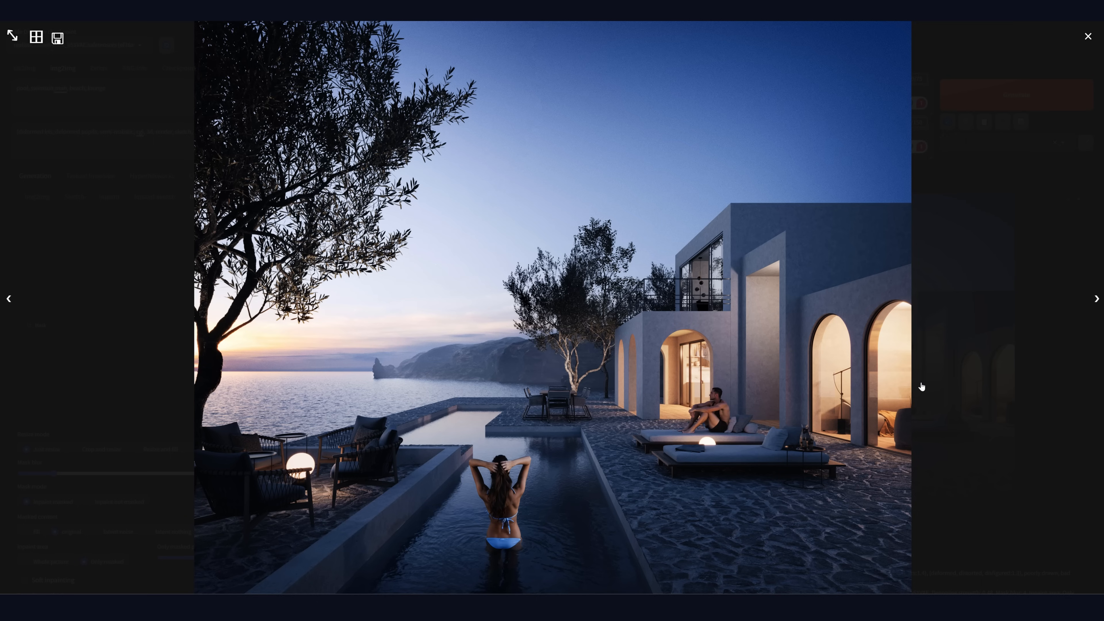
left_click(1086, 36)
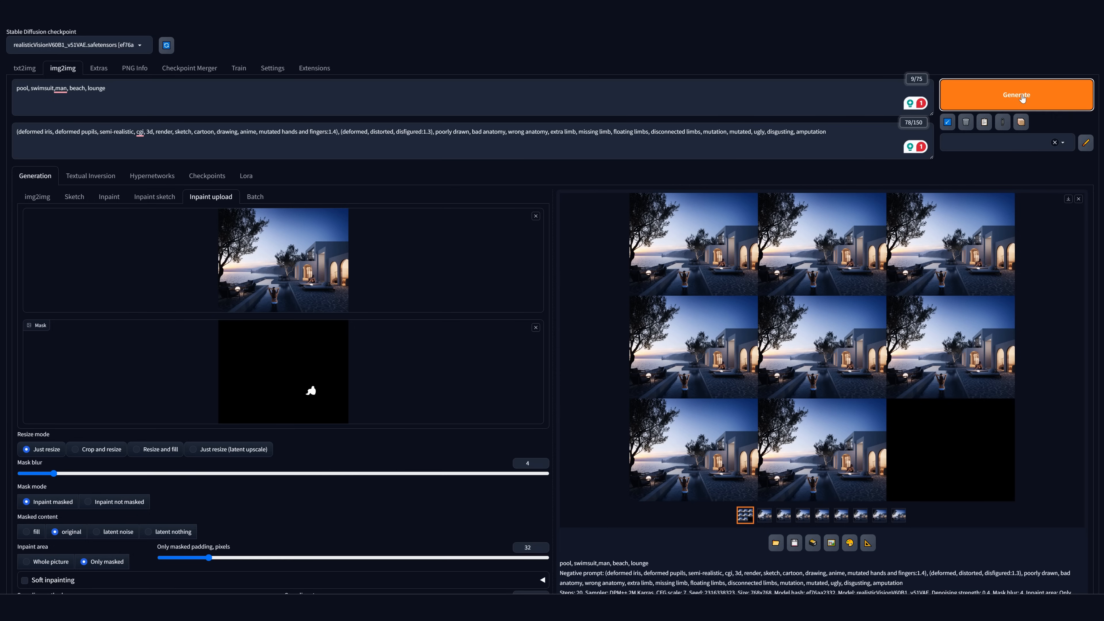
mouse_move(791, 276)
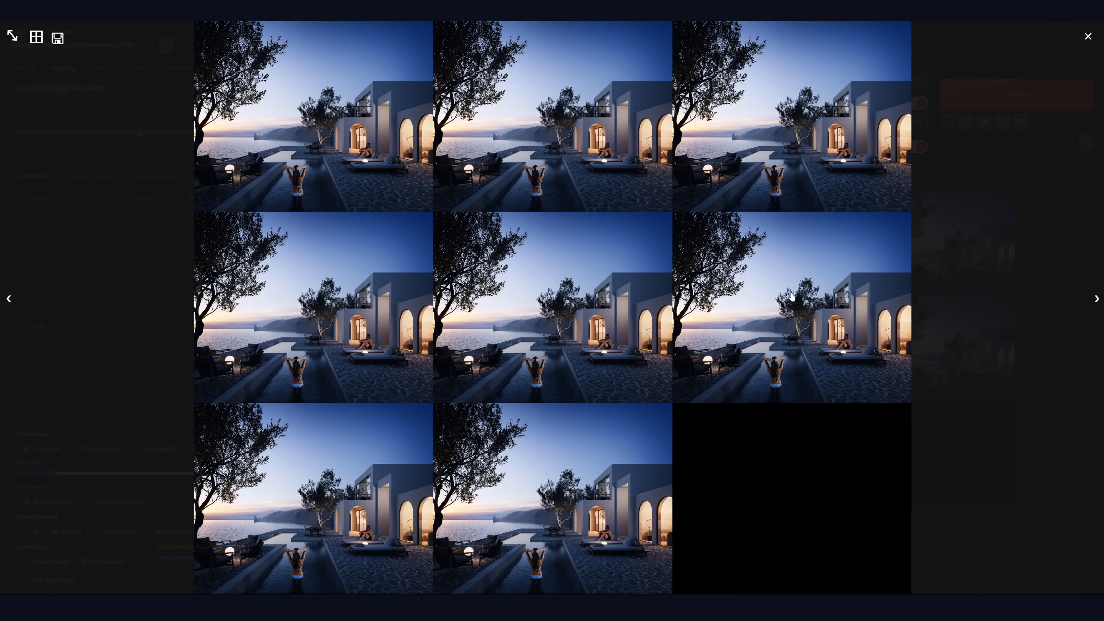
Step: Choose a seated-man variation from the grid and send it back to the Inpaint canvas
left_click(1087, 36)
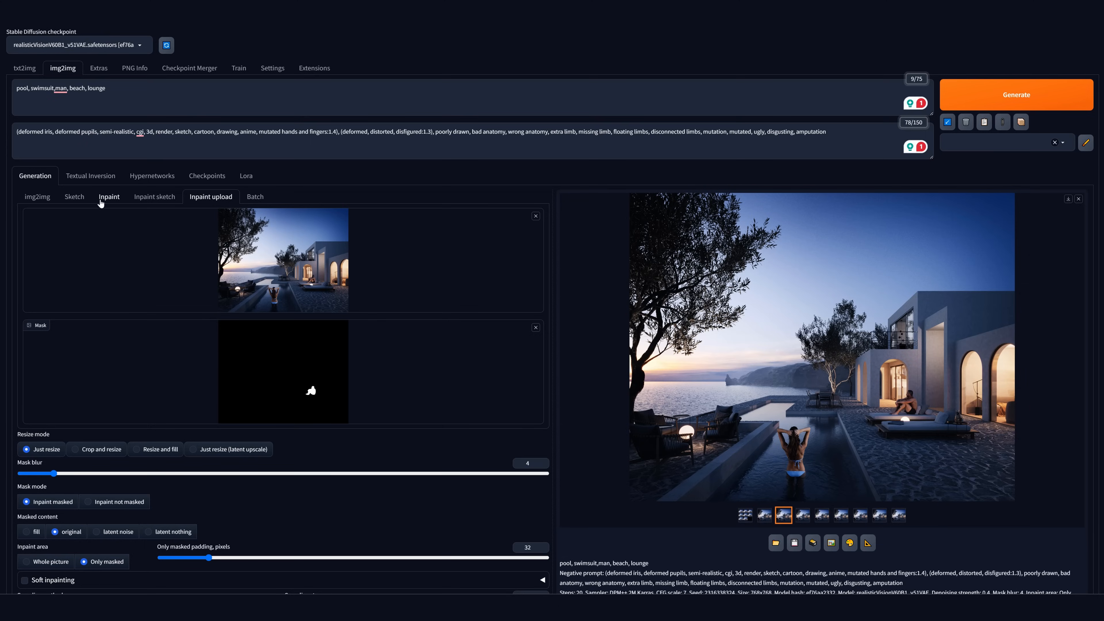
left_click(109, 196)
type(",")
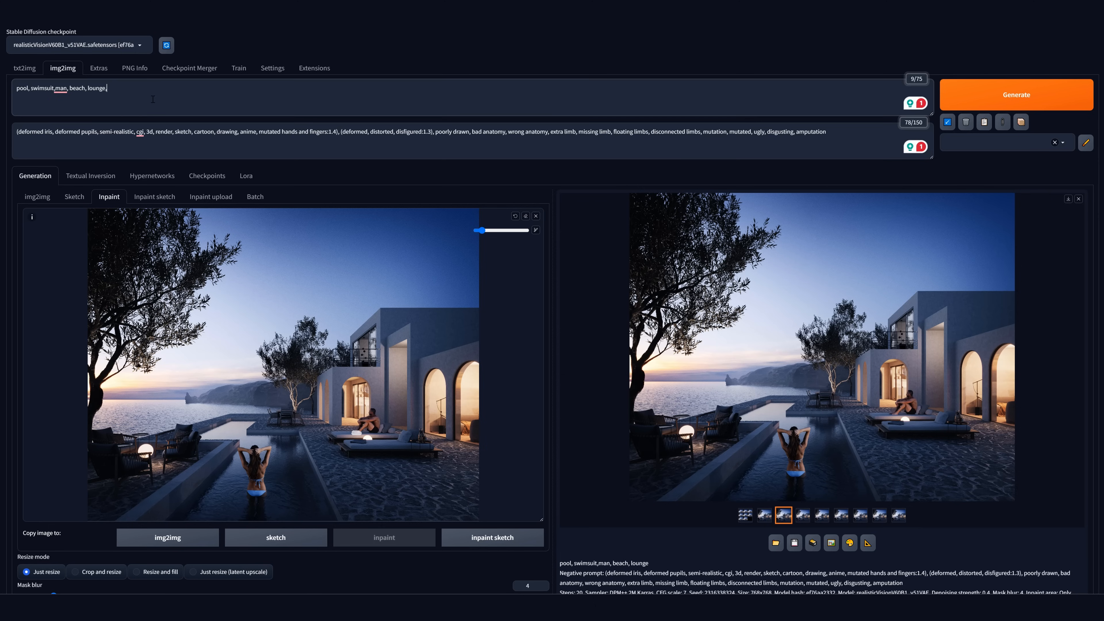
scroll("down", 3)
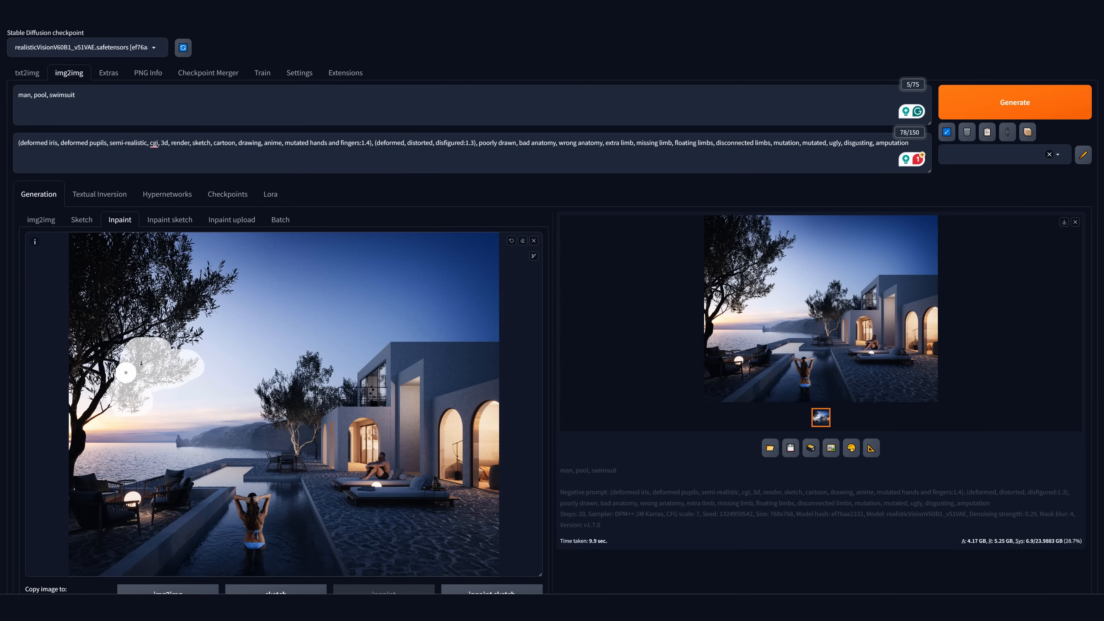
Step: Mask the left olive tree's foliage with prompt 'man, pool, swimsuit' at denoising strength 0.22
scroll("down", 3)
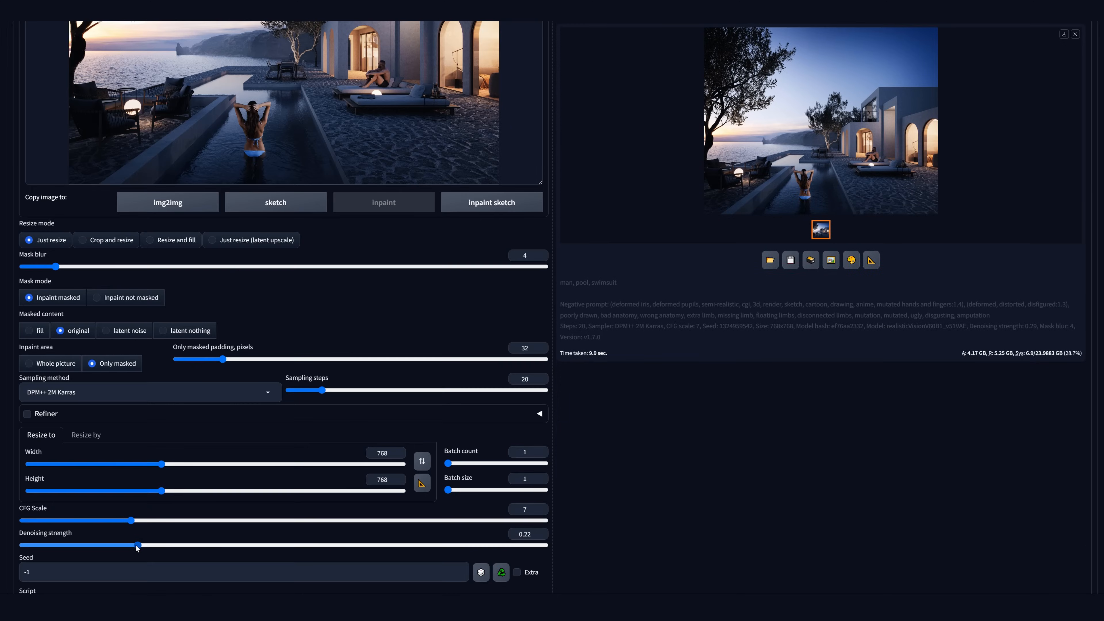
scroll("up", 3)
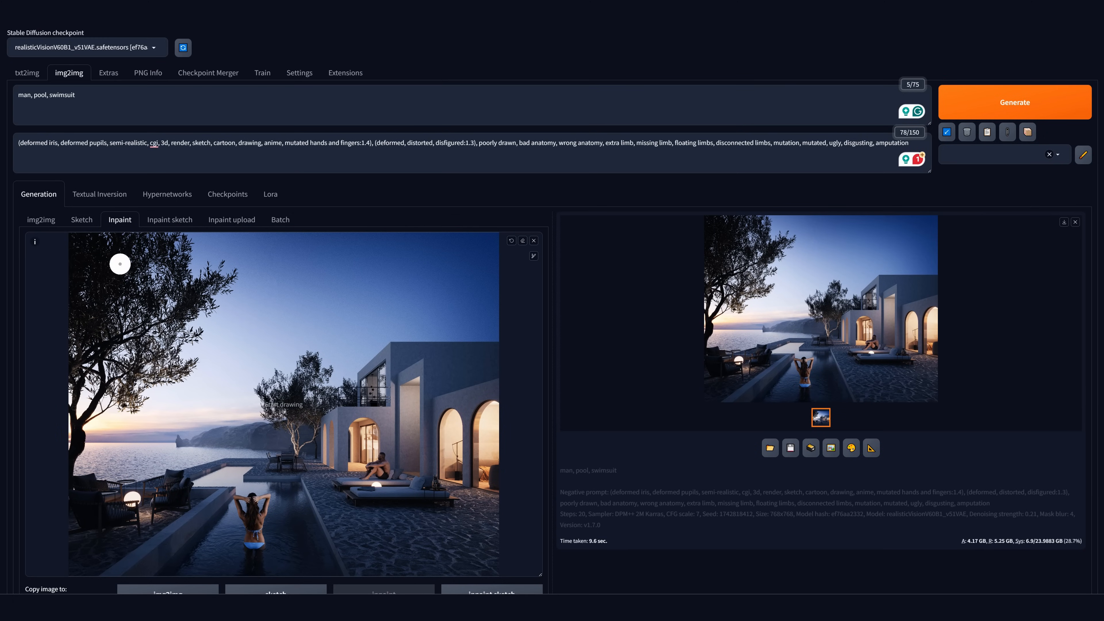